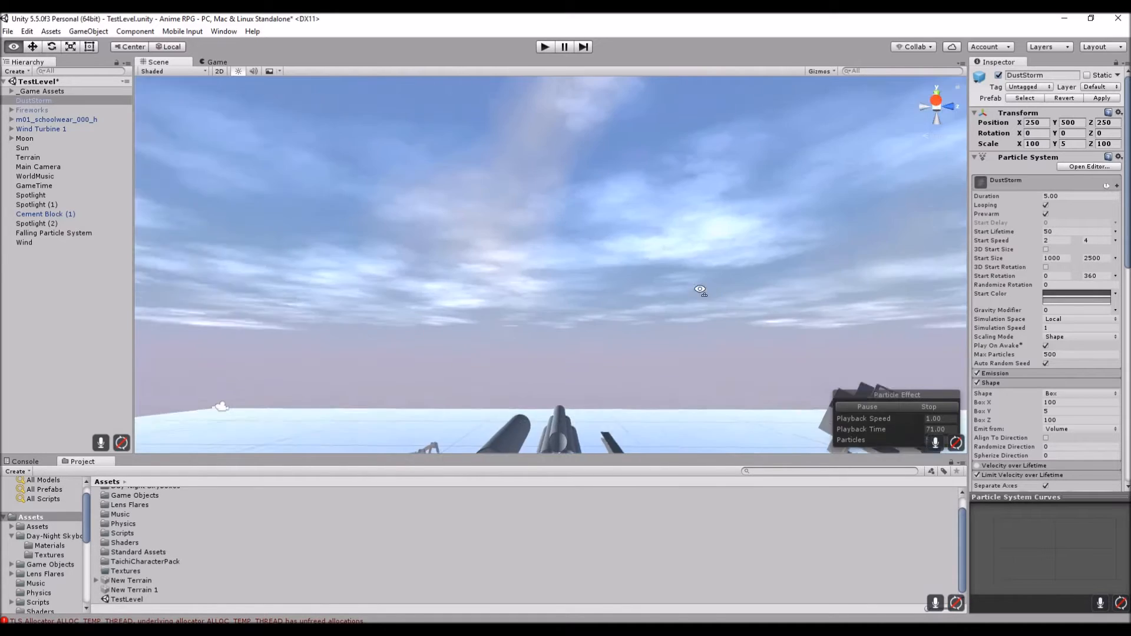
Step: Import the ParticleSystems package via Assets > Import Package
left_click_drag(700, 289, 555, 223)
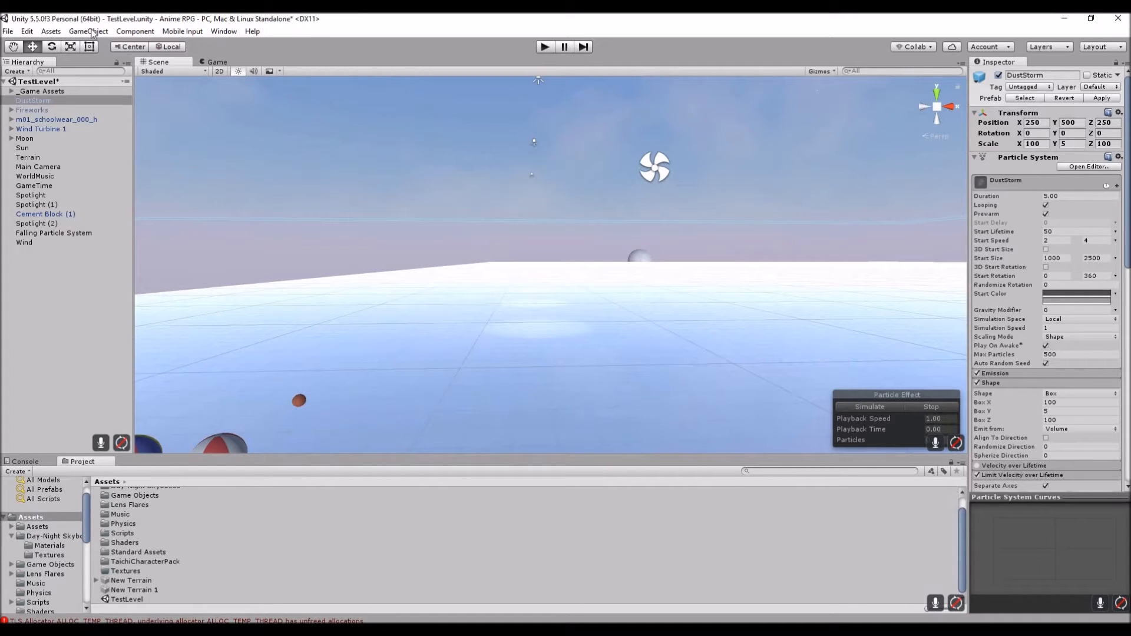
left_click(54, 32)
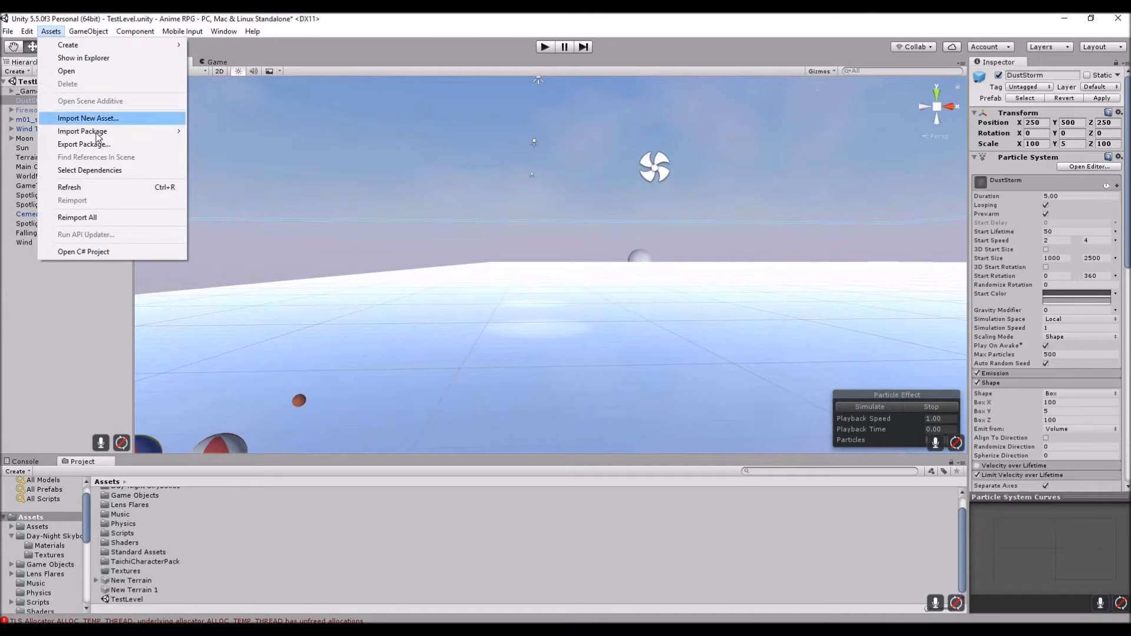
mouse_move(83, 131)
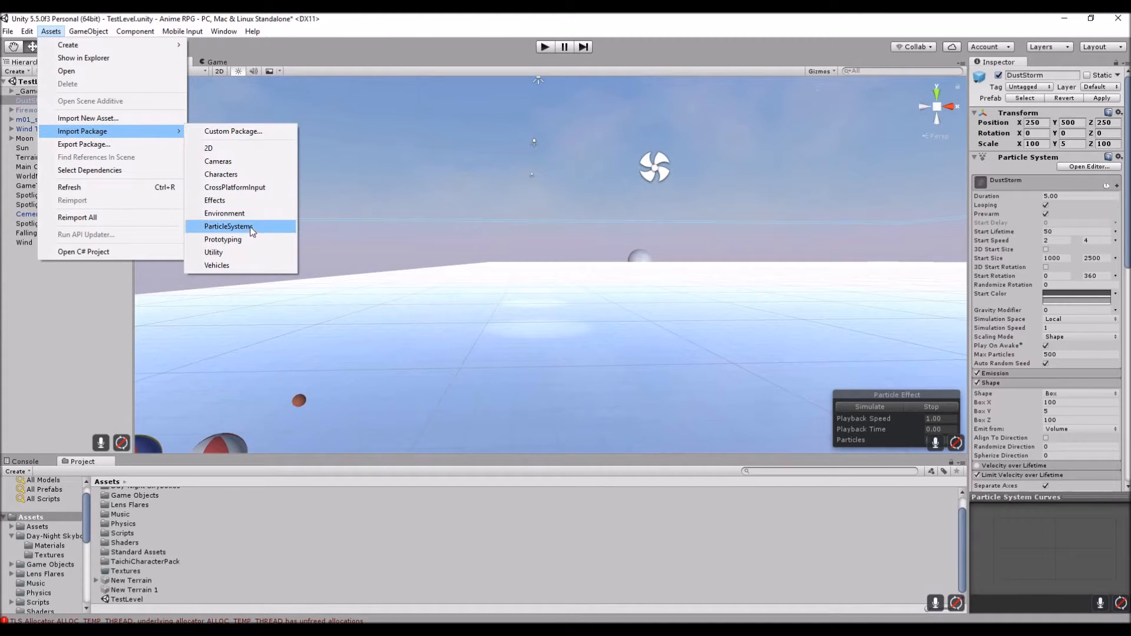
mouse_move(223, 366)
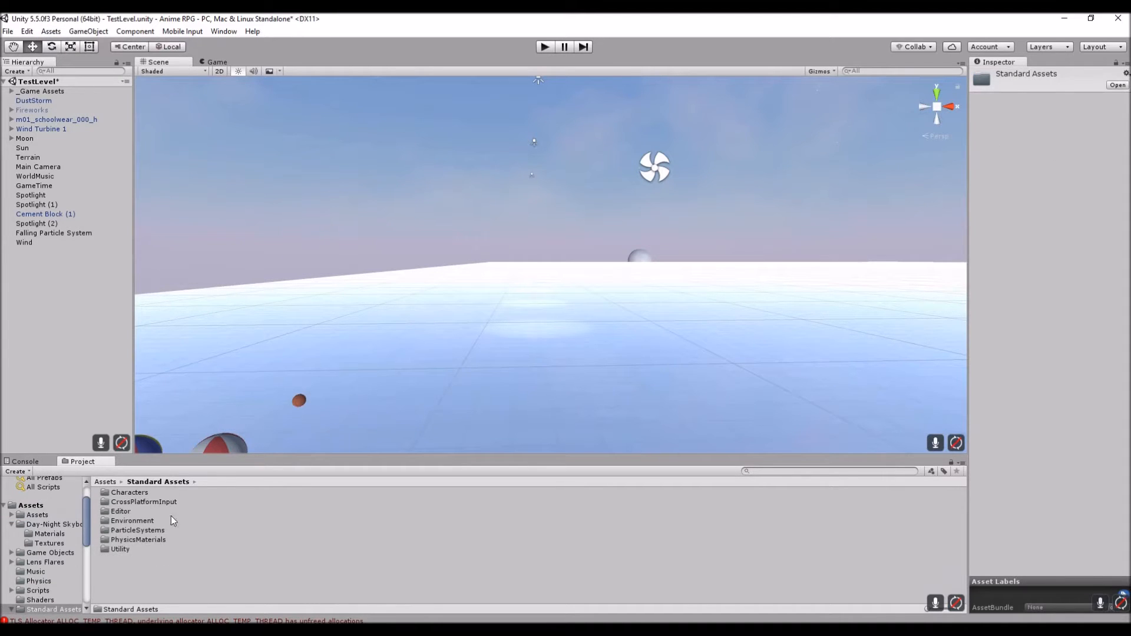
mouse_move(154, 539)
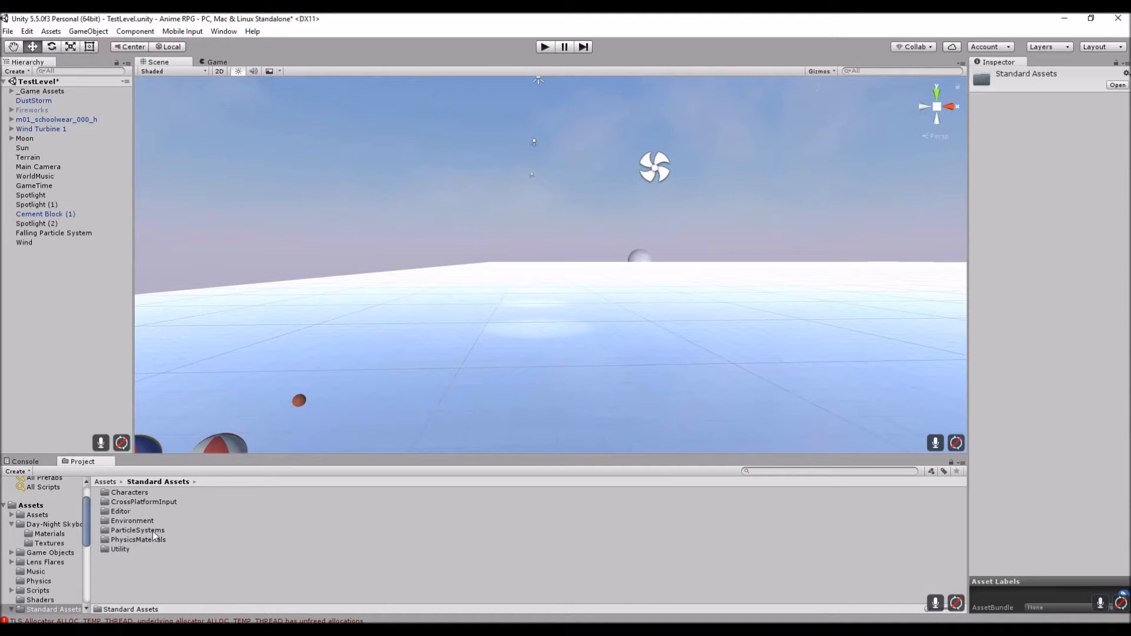
Step: Browse into the ParticleSystems prefabs to bring a fresh DustStorm into the scene
double_click(136, 530)
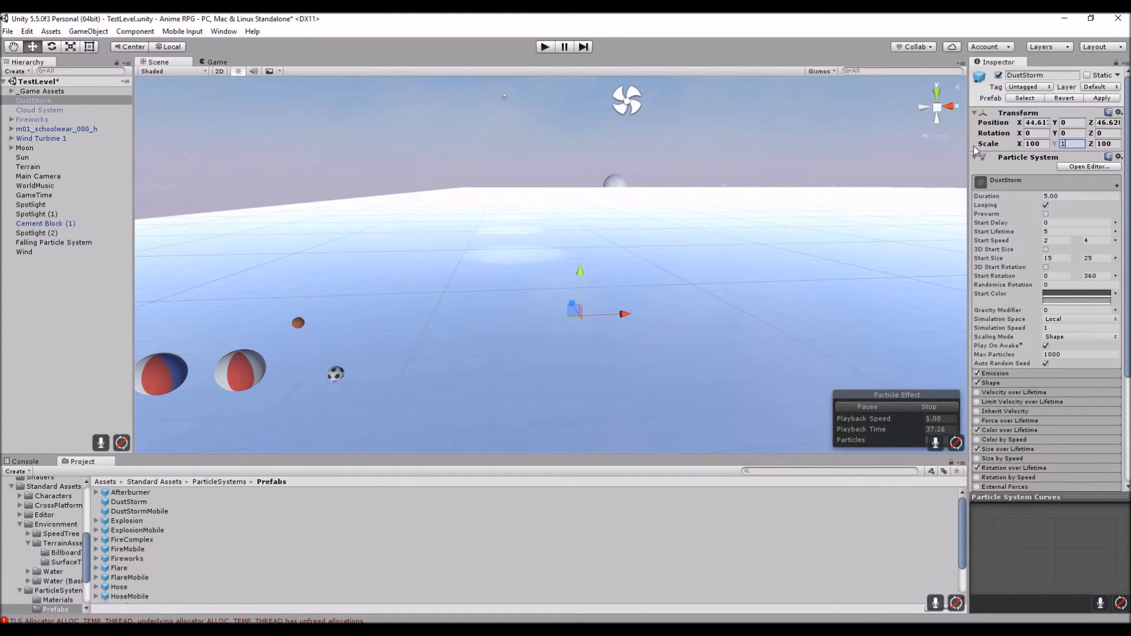
Step: Set DustStorm's Scale Y to 5 and Position to X 250, Y 300, Z 250
type("5")
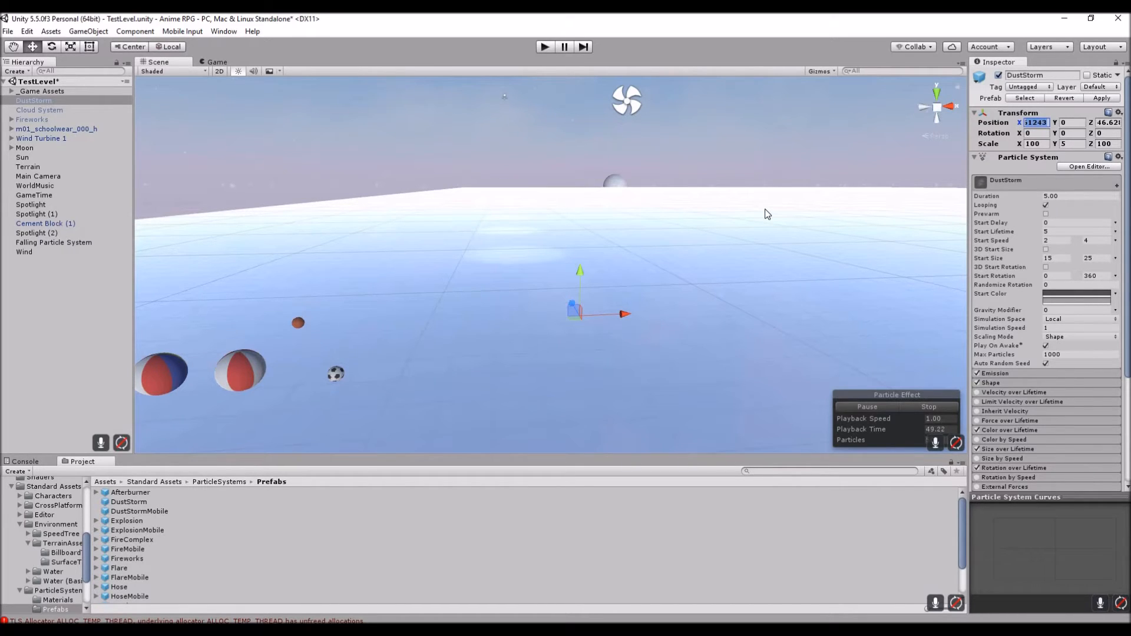
type("250")
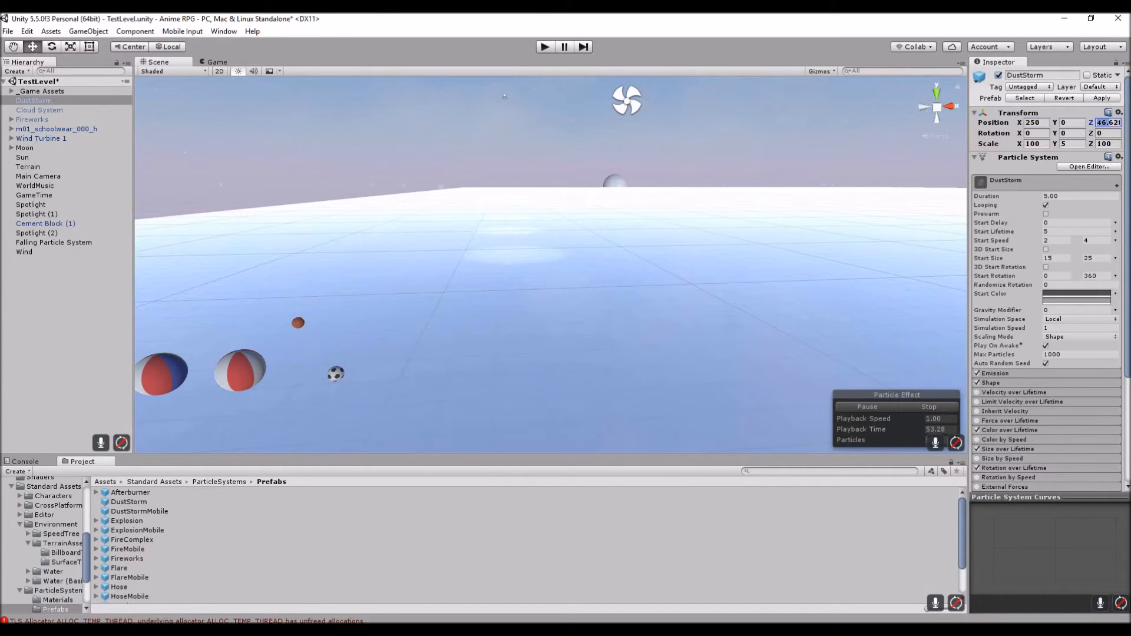
type("250")
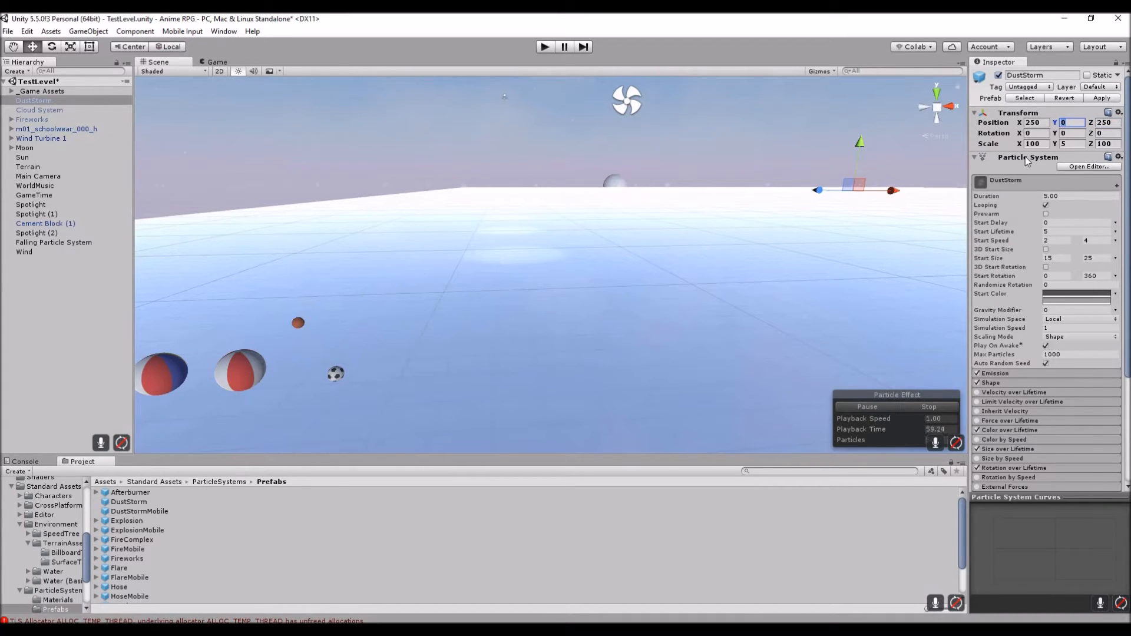
type("300")
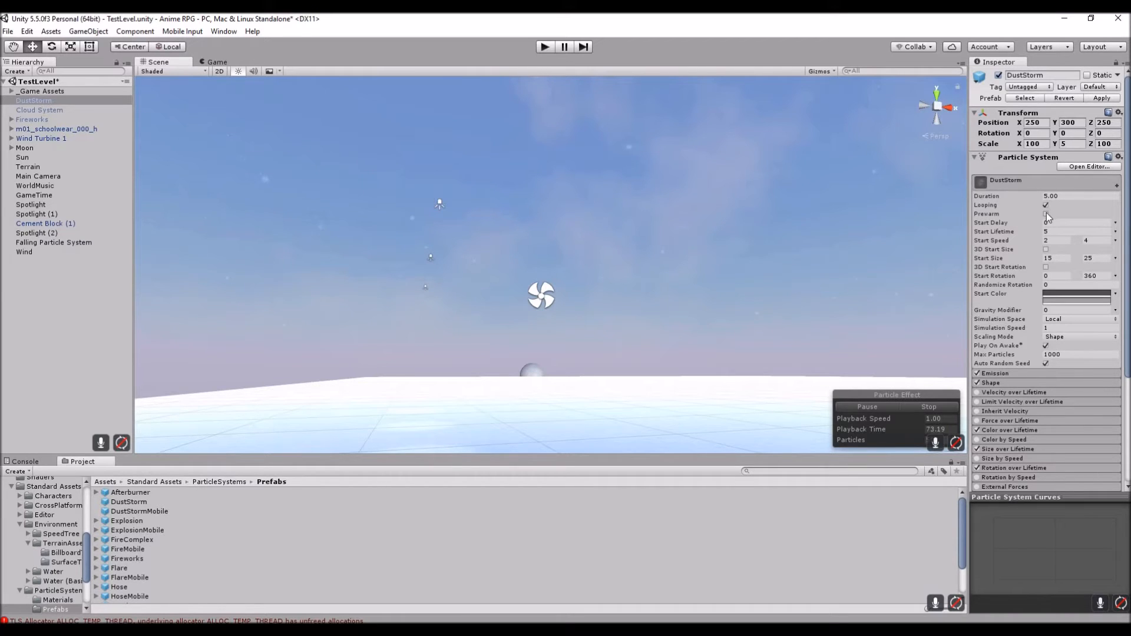
Step: Enable Prewarm, set Start Lifetime to 100 and Max Particles to 1500
left_click(1046, 213)
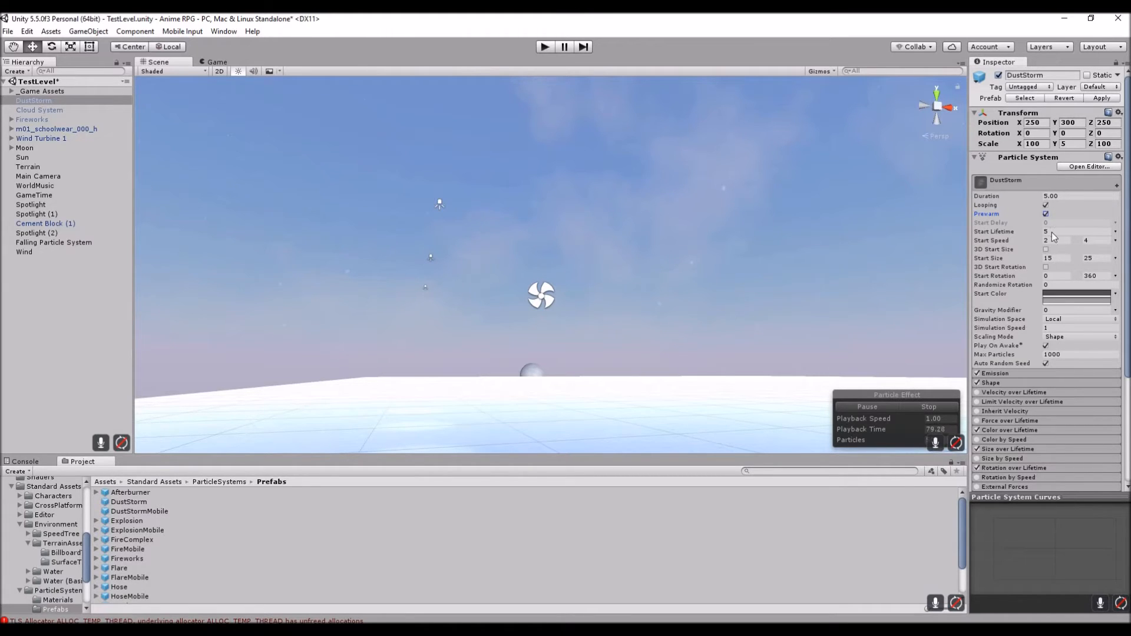
left_click(1074, 231)
type("1500")
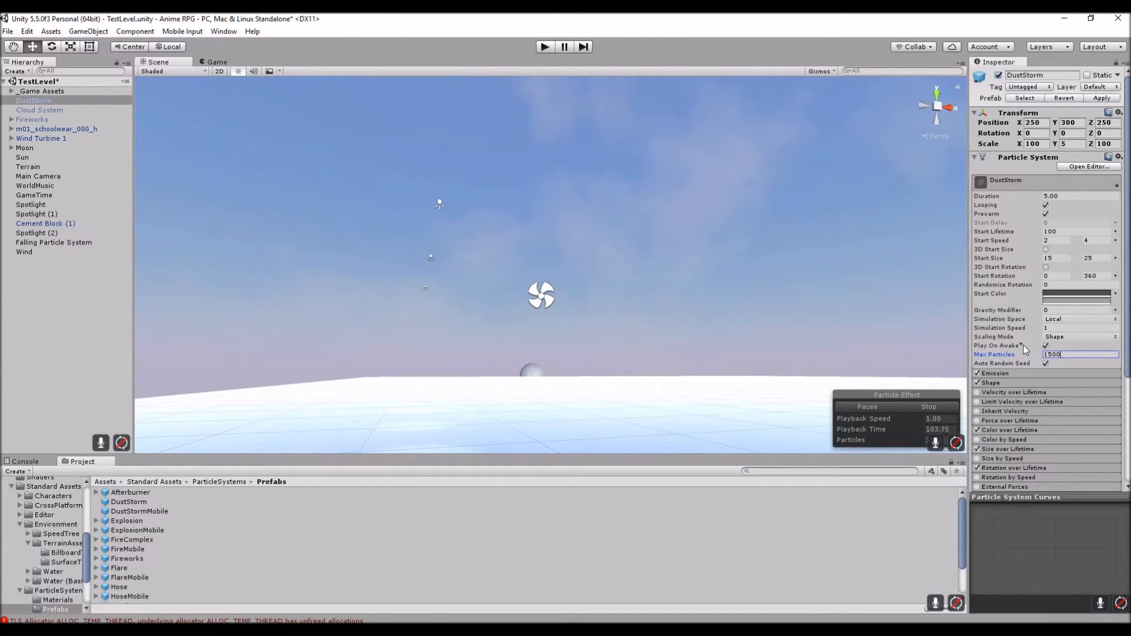
scroll("down", 3)
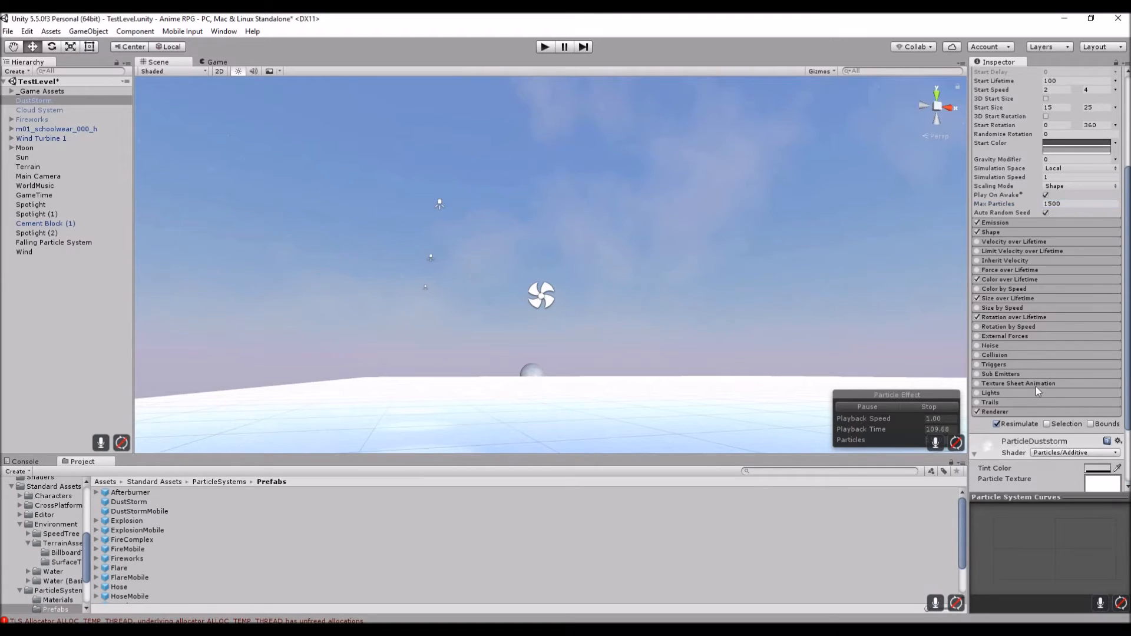
Step: Switch the ParticleDuststorm material to the Particles > Additive (Soft) shader
scroll("down", 3)
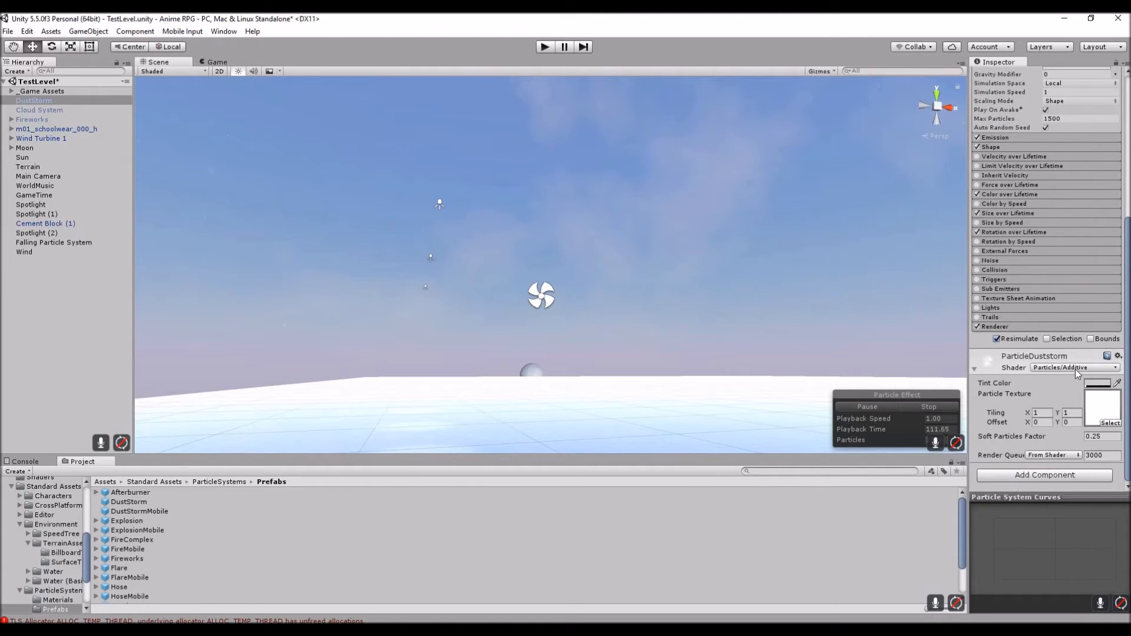
left_click(1073, 368)
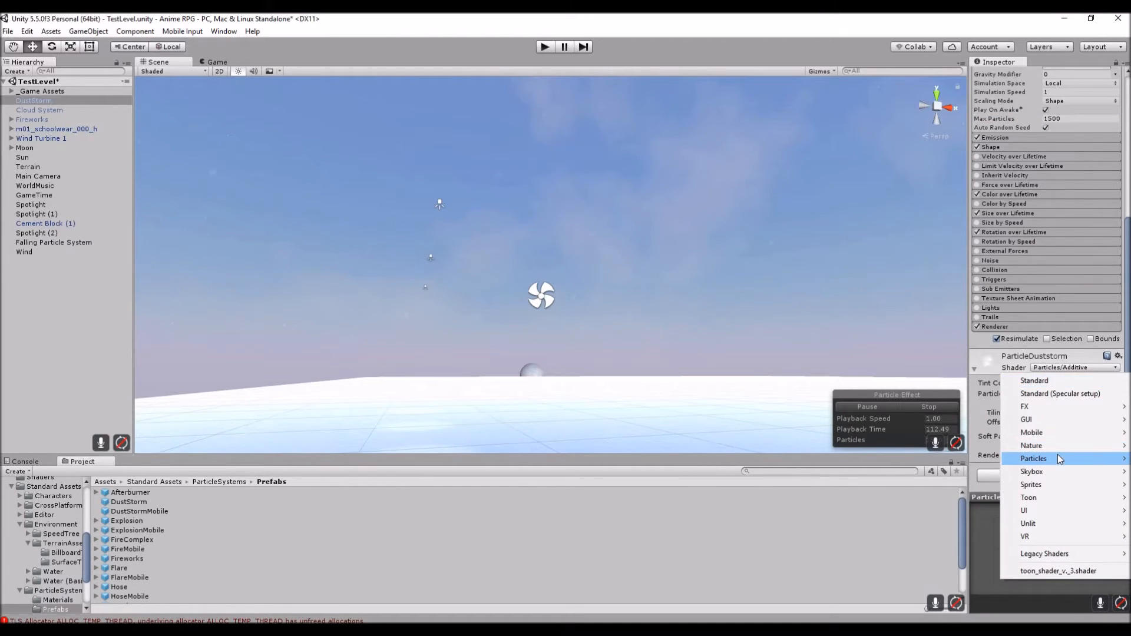
left_click(1033, 458)
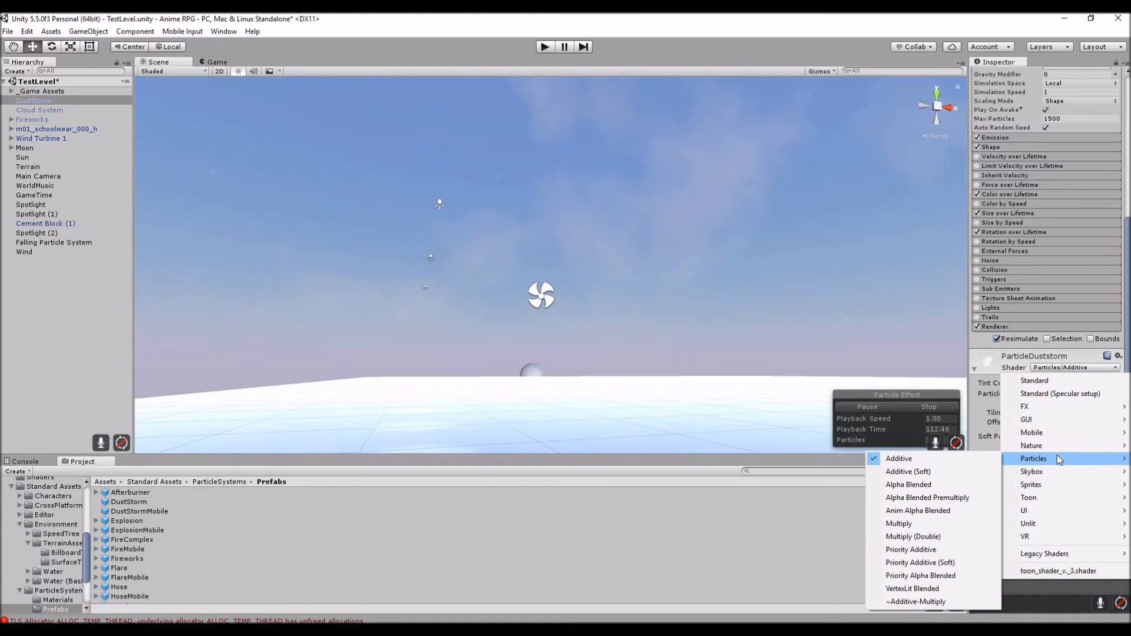
mouse_move(928, 462)
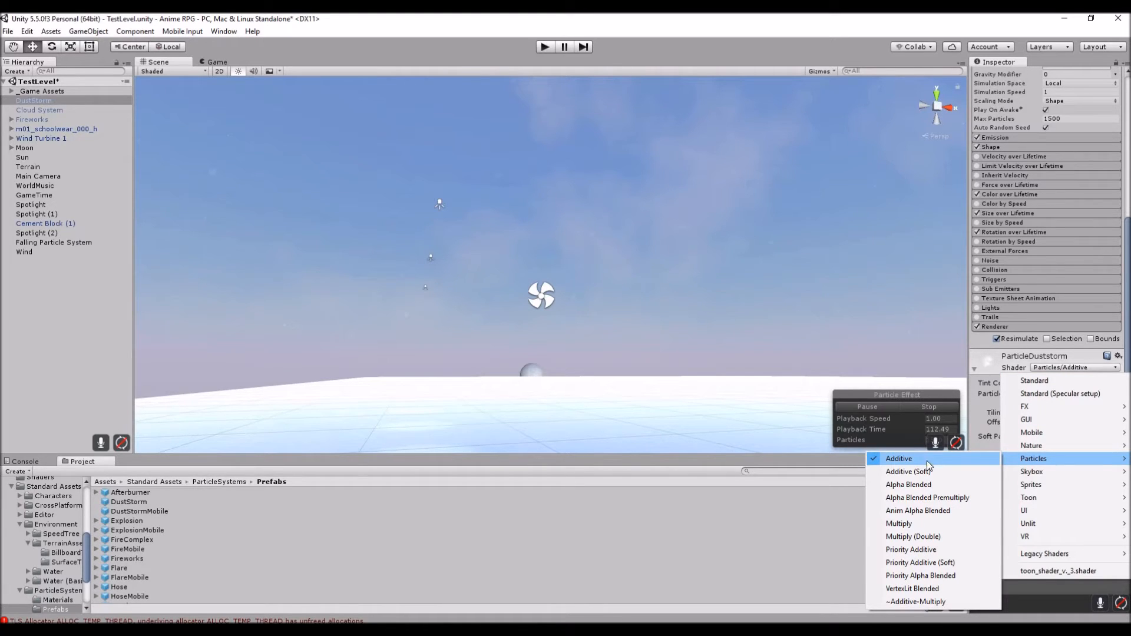
mouse_move(907, 471)
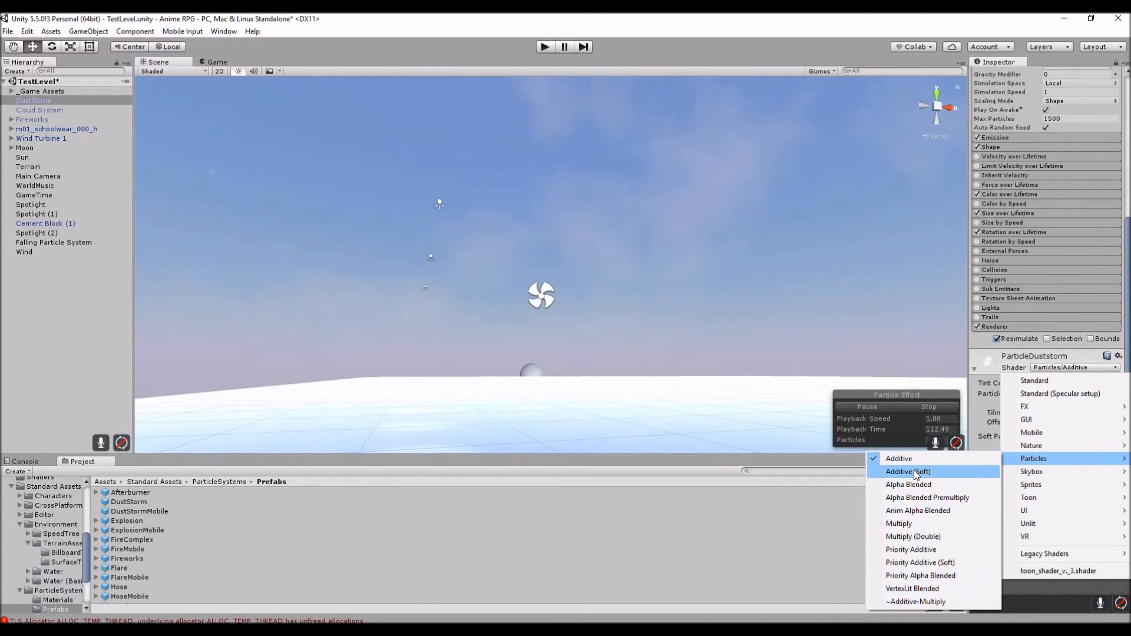
left_click(907, 471)
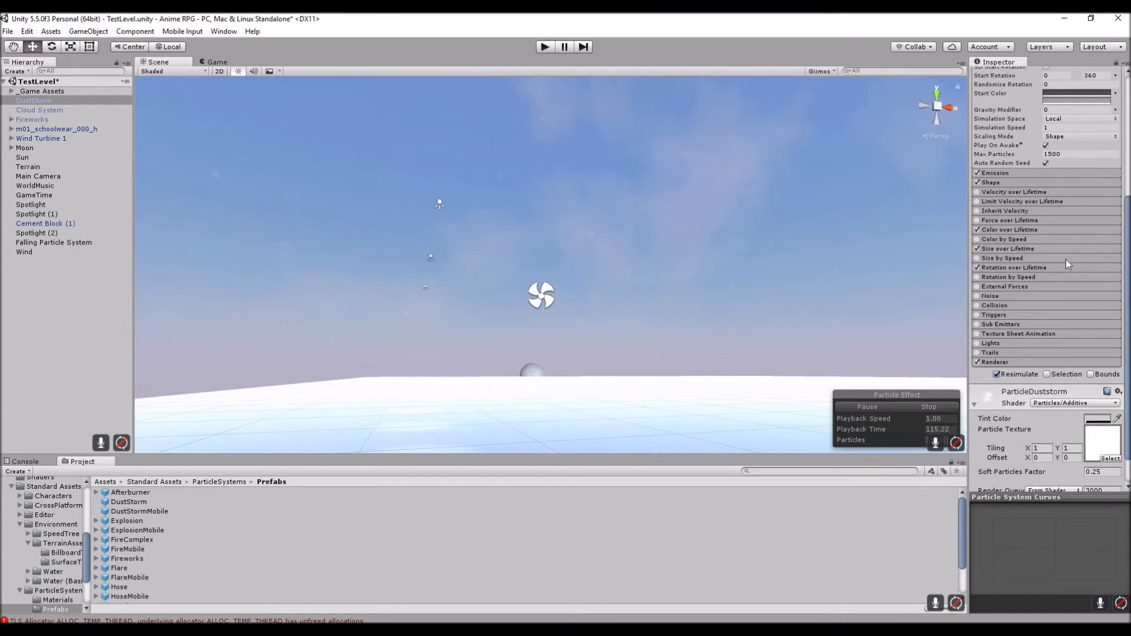
scroll("down", 3)
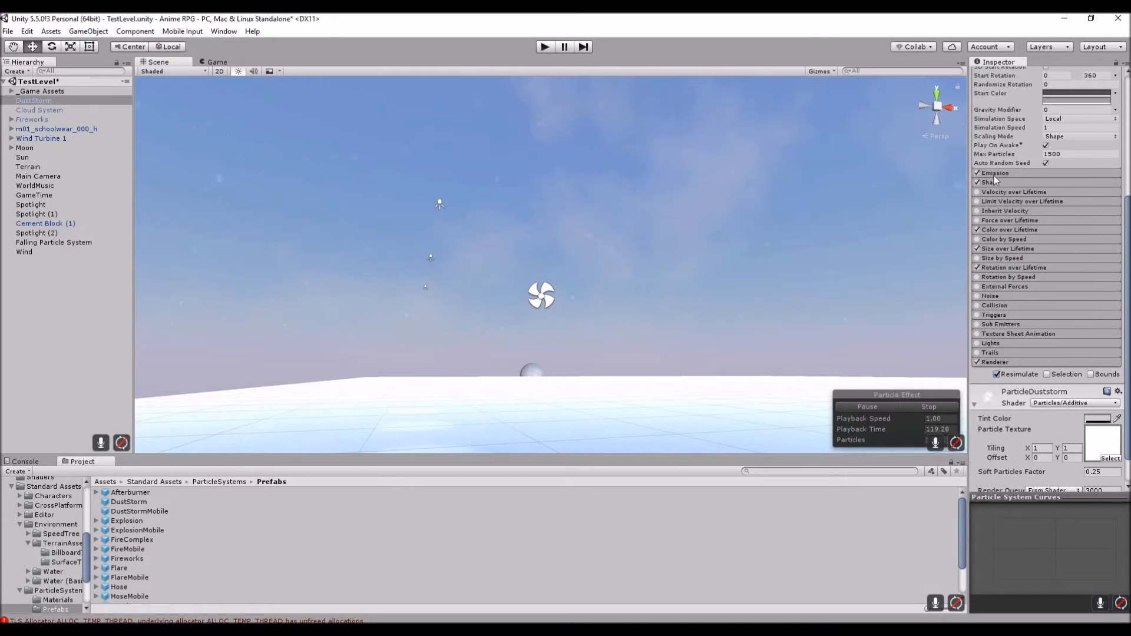
left_click(994, 172)
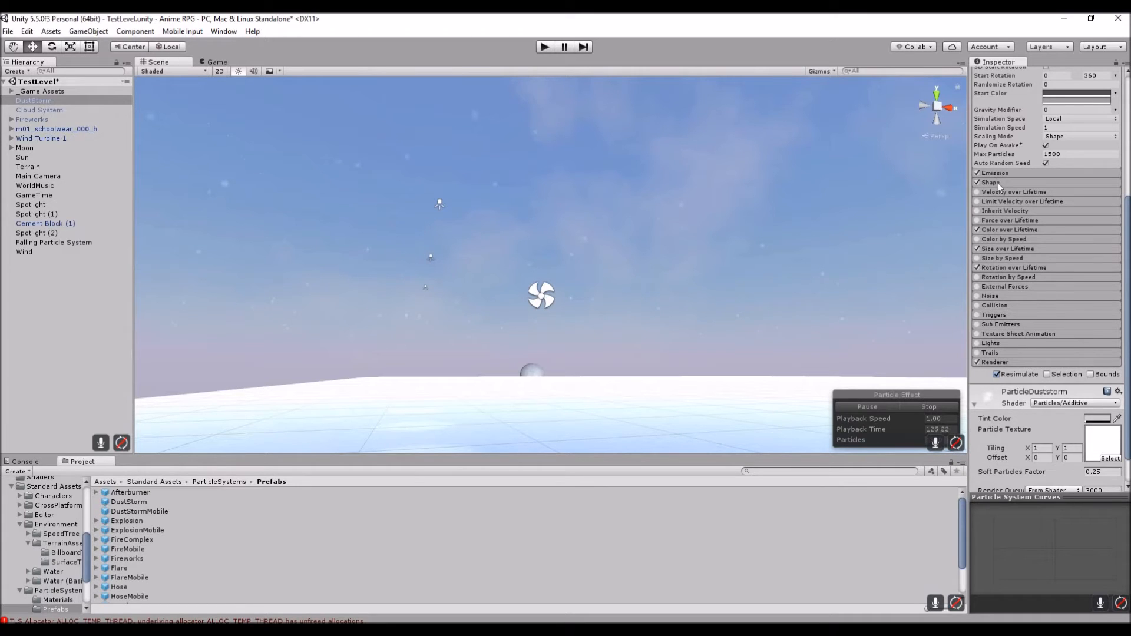
Step: Make the Shape emit from the box Volume and set Box Y height to 5
left_click(989, 182)
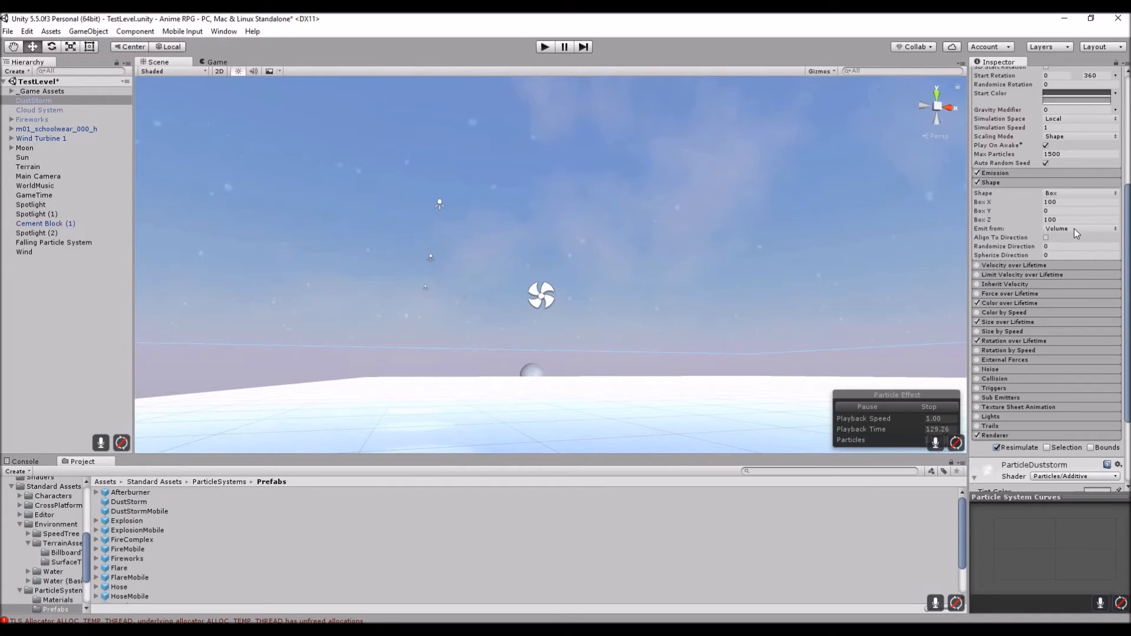
left_click(1078, 229)
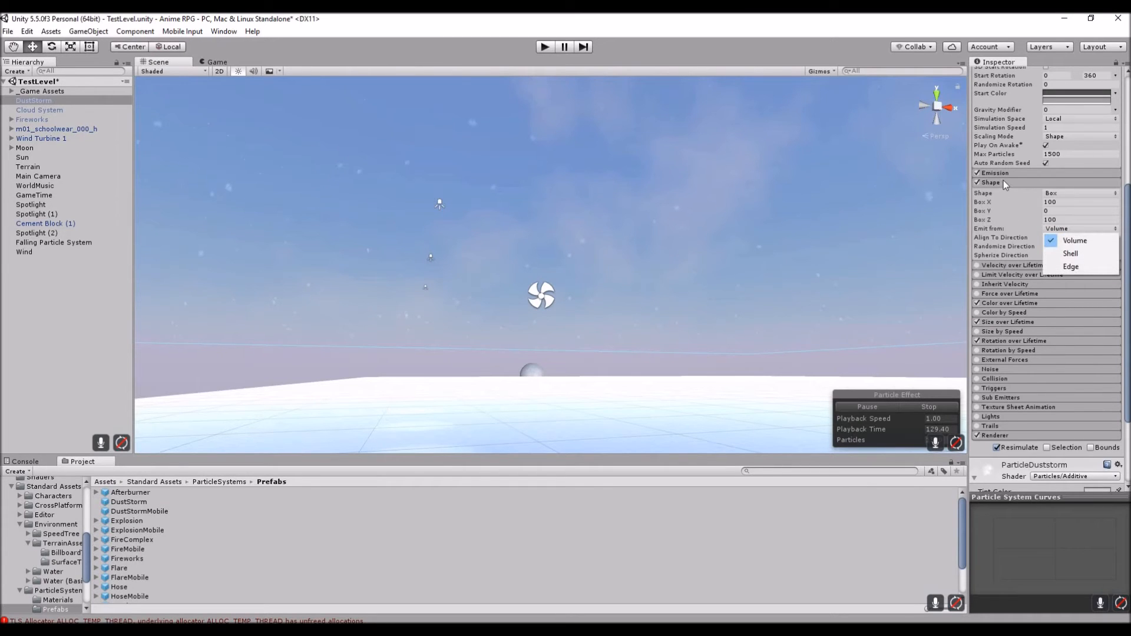
left_click(1075, 240)
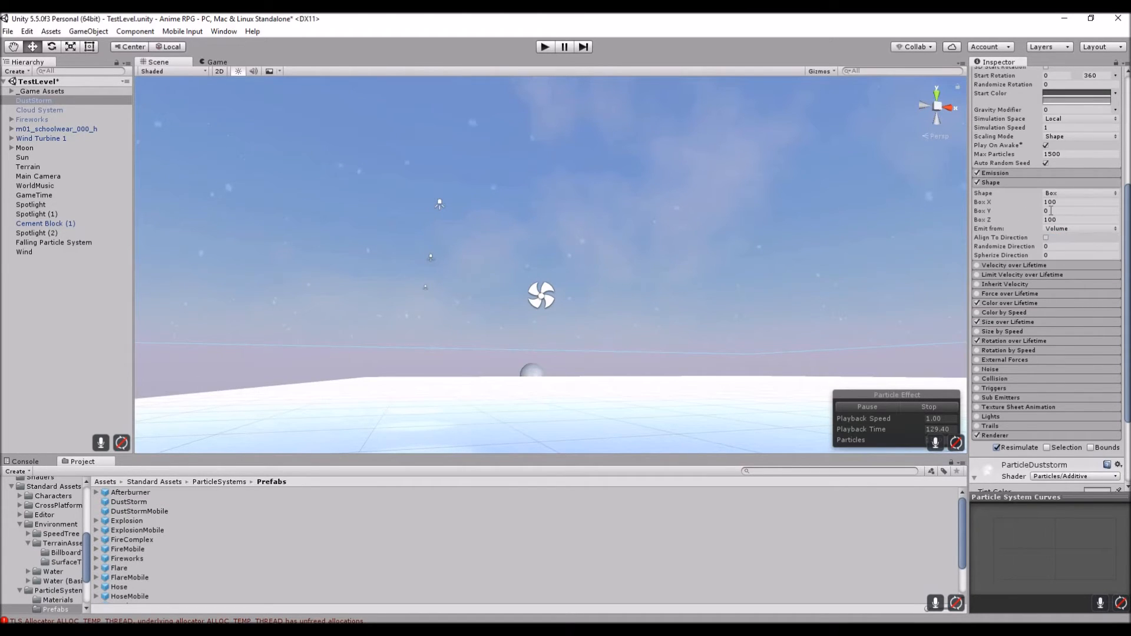
left_click(1072, 210)
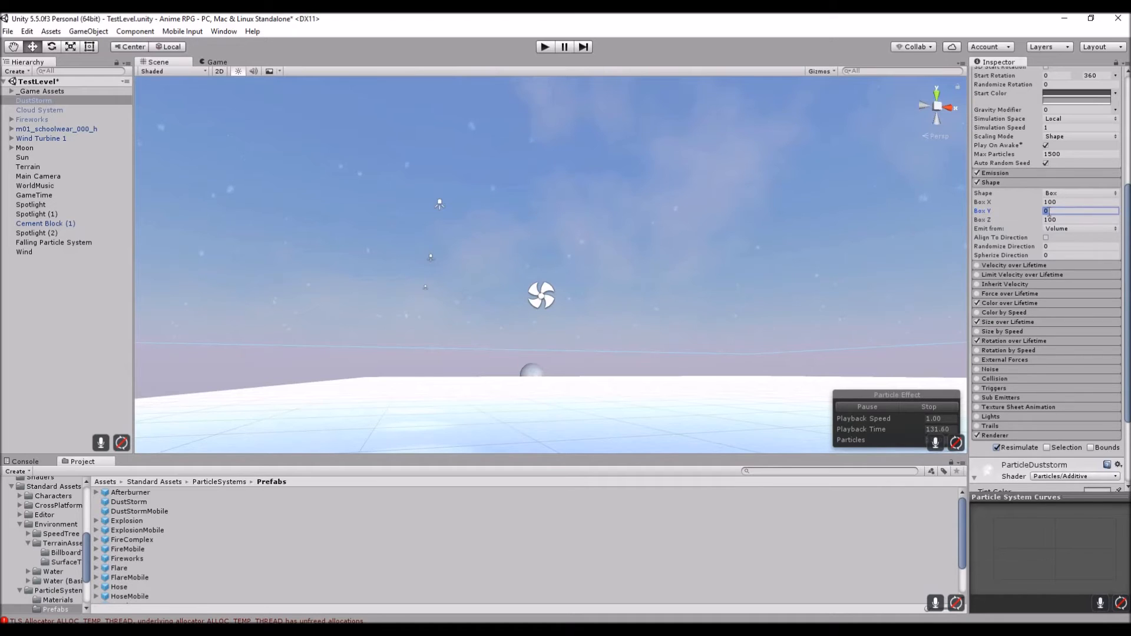
type("5")
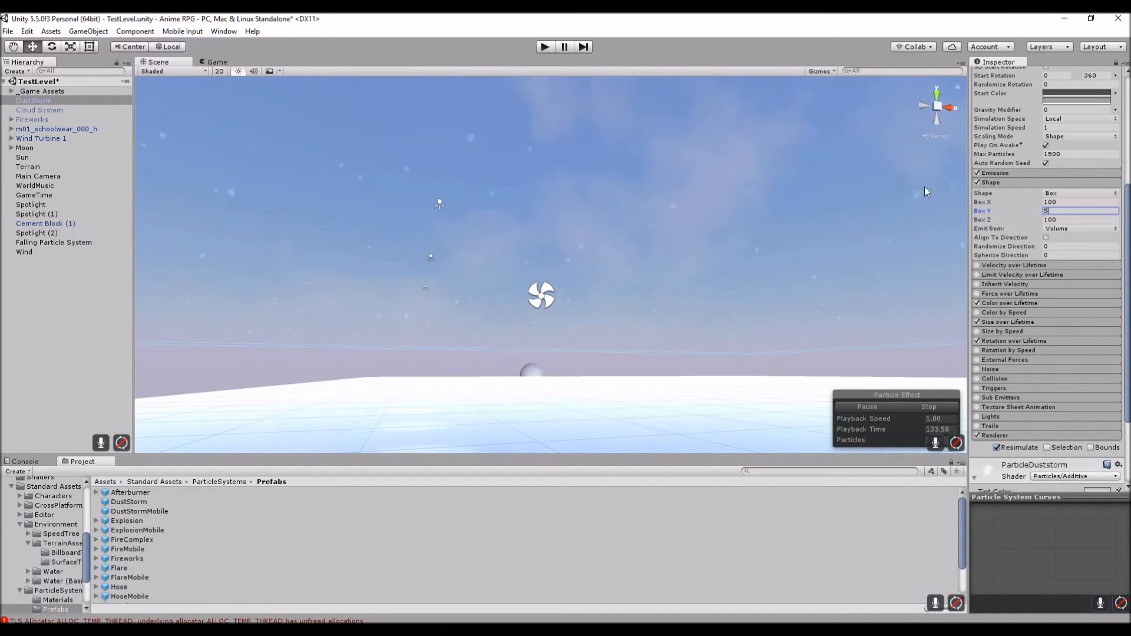
mouse_move(365, 349)
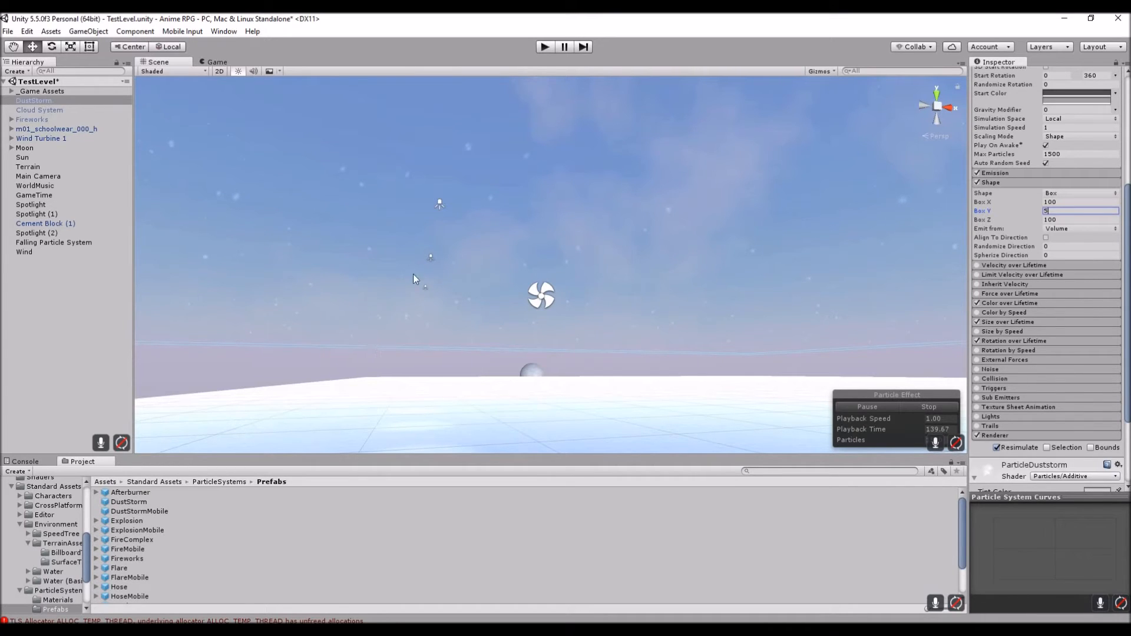
mouse_move(224, 255)
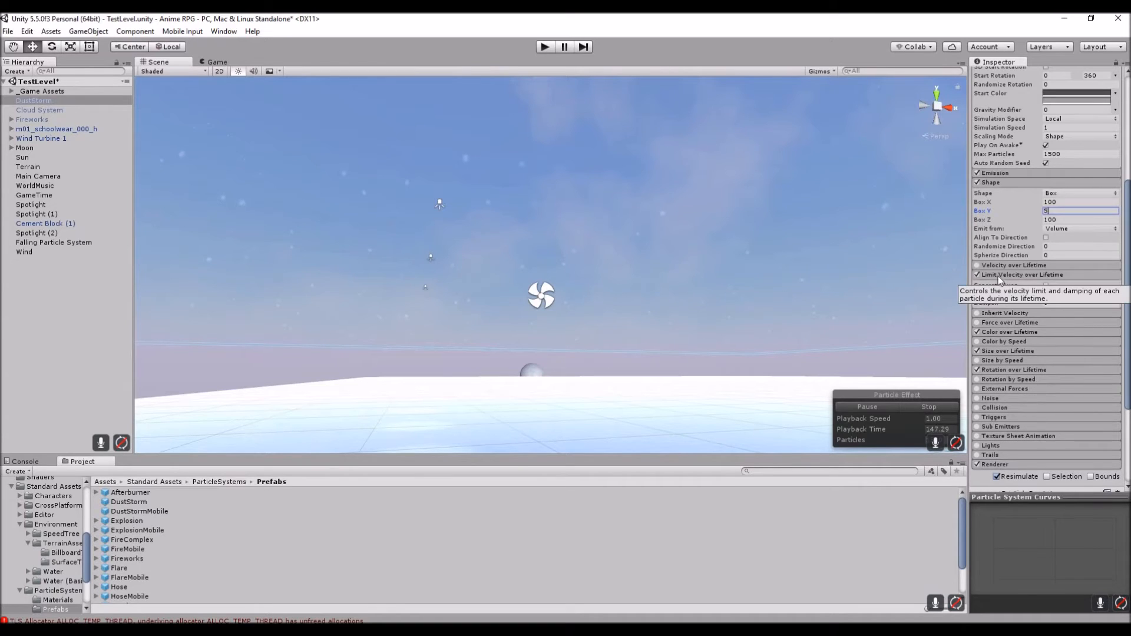
Step: Limit velocity on Separate Axes and set Rotation angular velocity range to -6 to 6
left_click(976, 274)
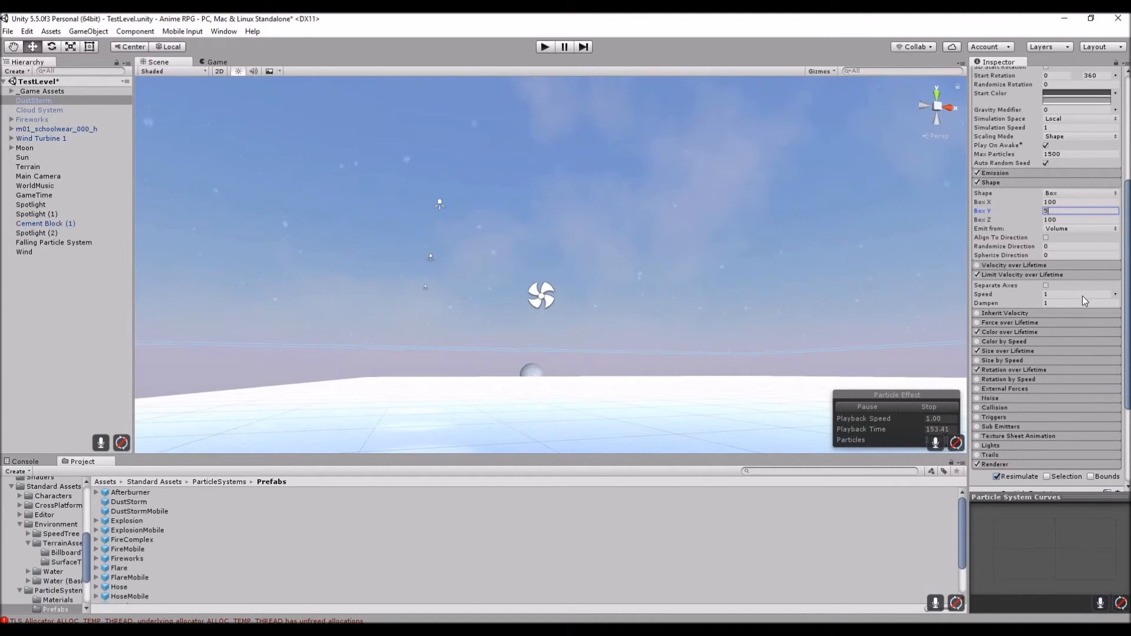
left_click(1046, 285)
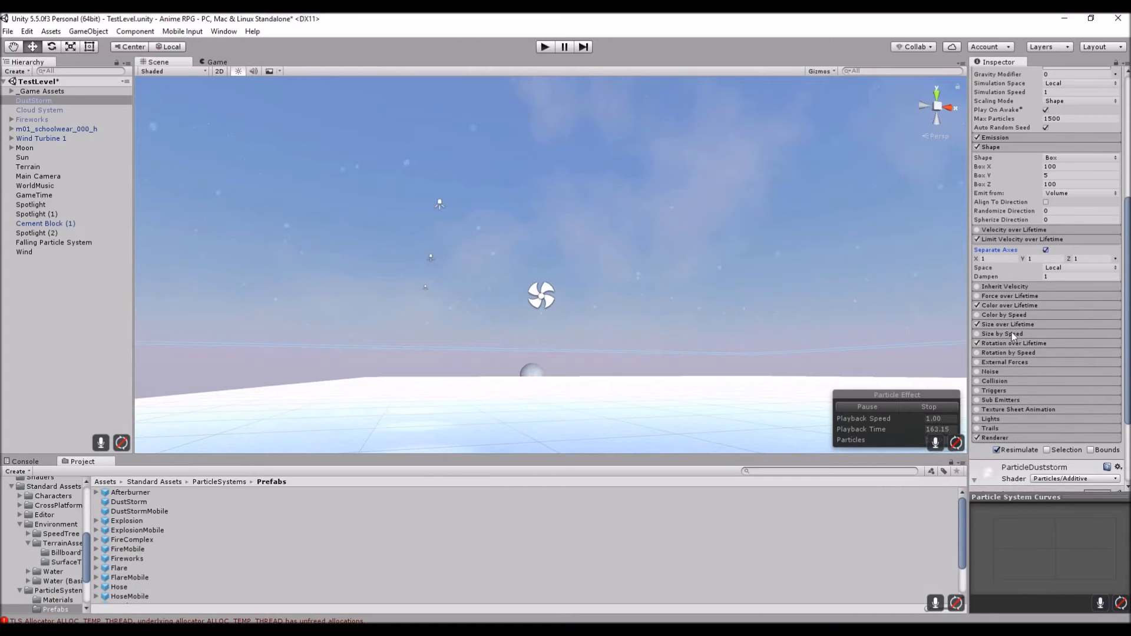
mouse_move(1009, 334)
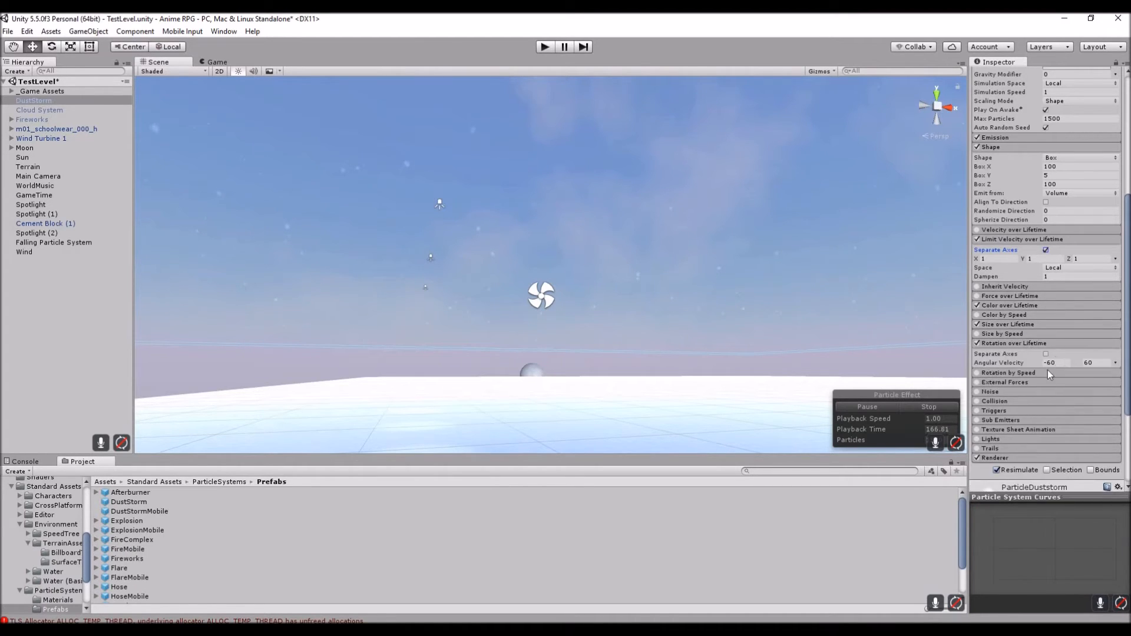
left_click(1055, 362)
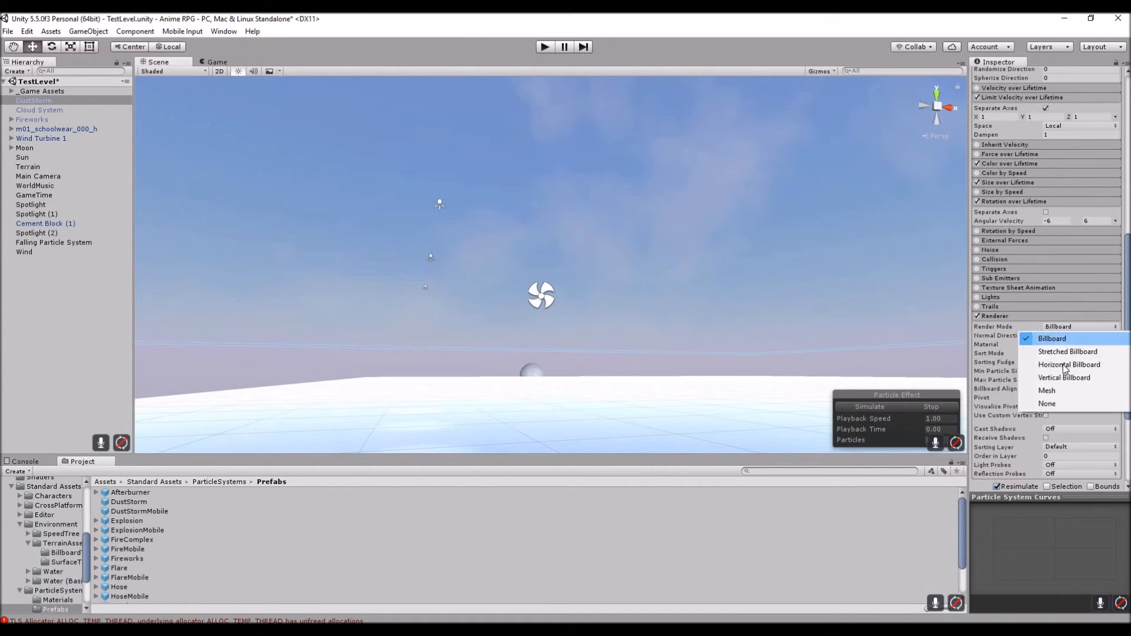
Step: Render particles as Horizontal Billboards and tint the material faint grey with alpha 18
left_click(1068, 365)
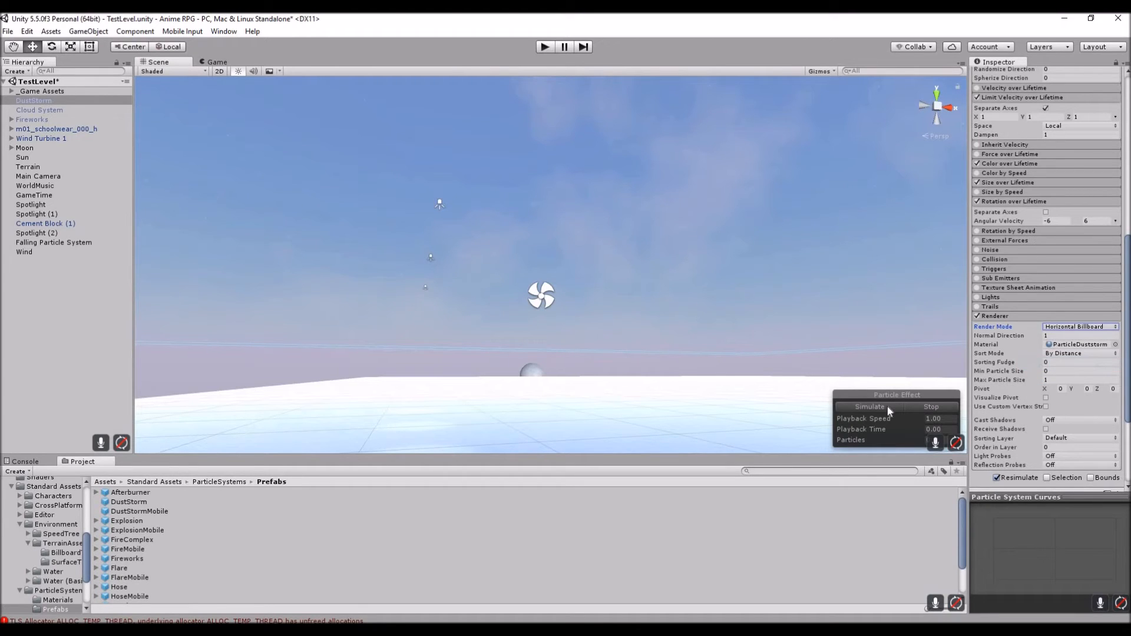
left_click(869, 407)
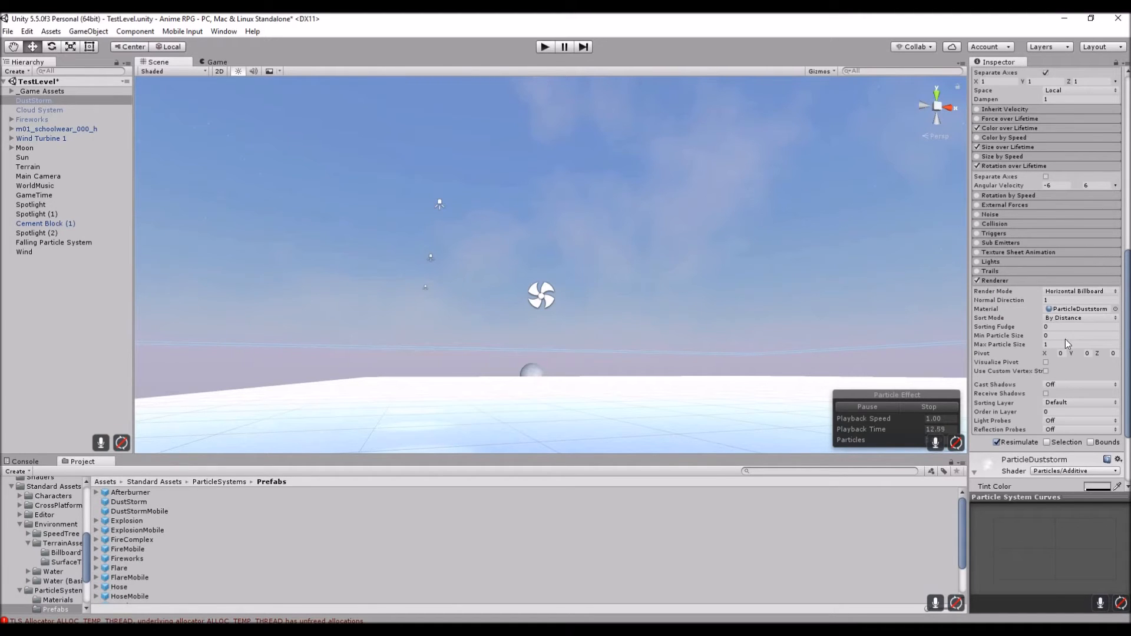
scroll("down", 3)
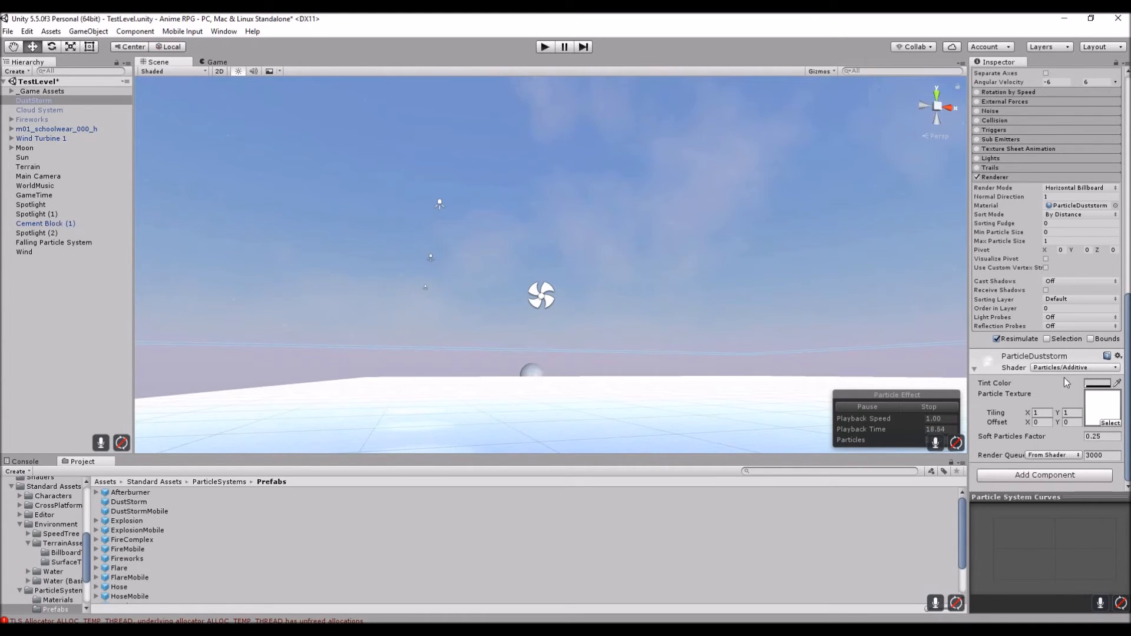
left_click(1089, 383)
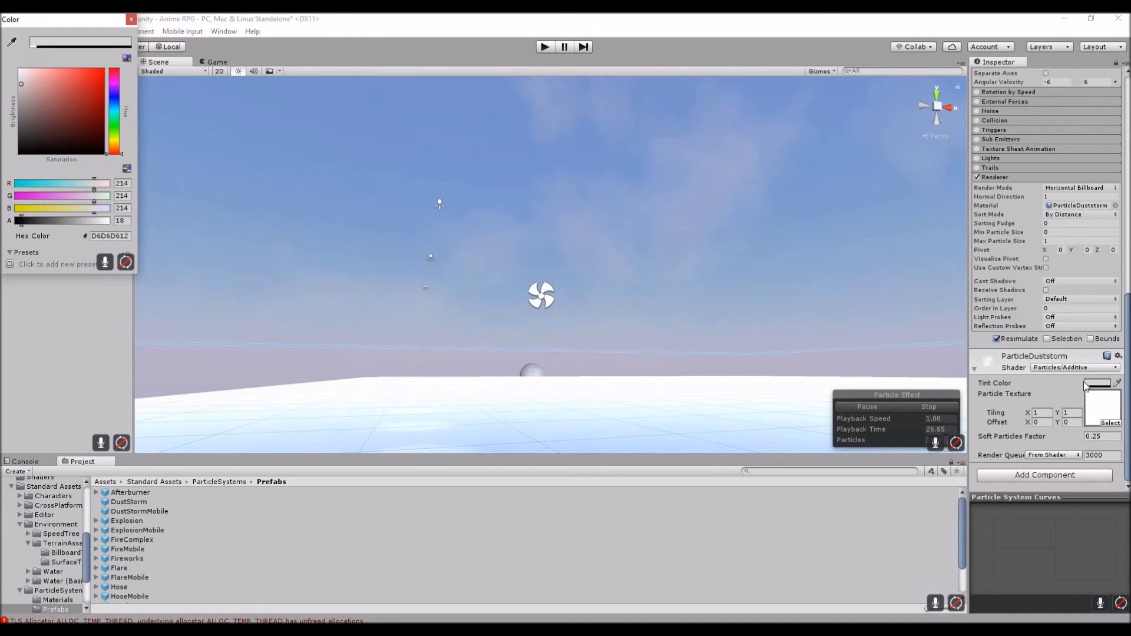
left_click(125, 19)
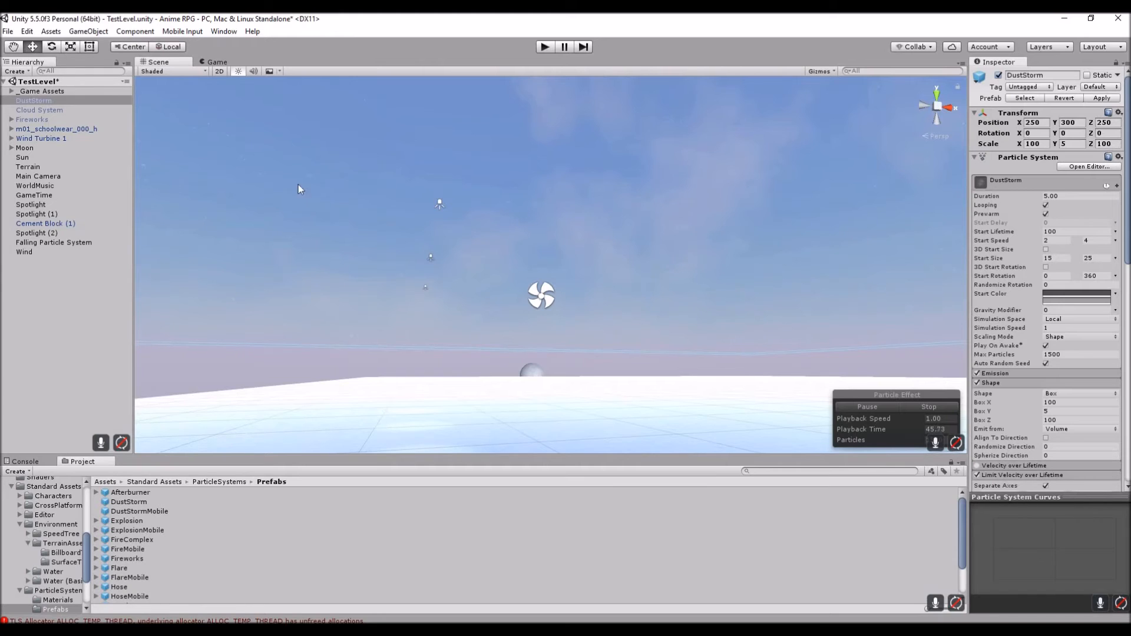
mouse_move(811, 258)
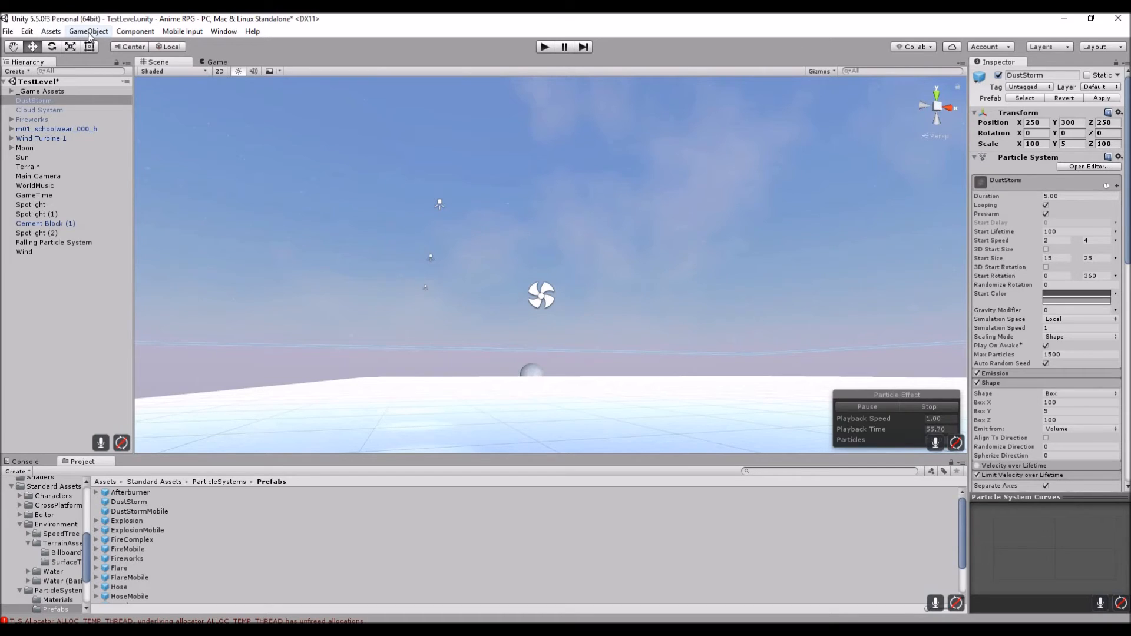
Step: Create an empty GameObject and search Add Component for 'wind'
left_click(87, 31)
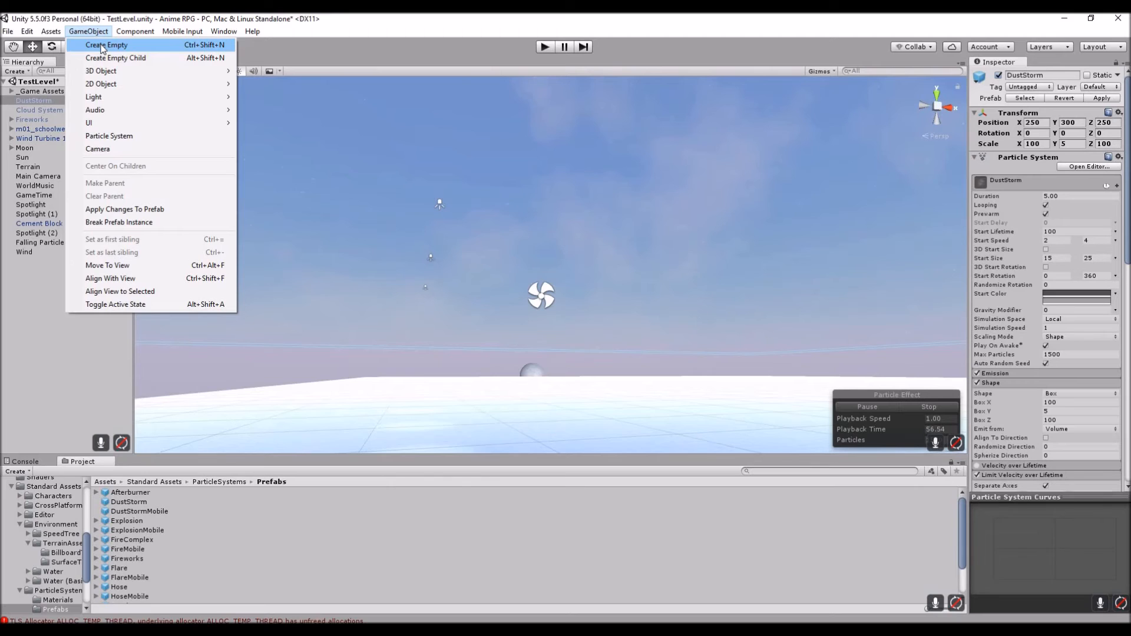
left_click(107, 45)
type("win")
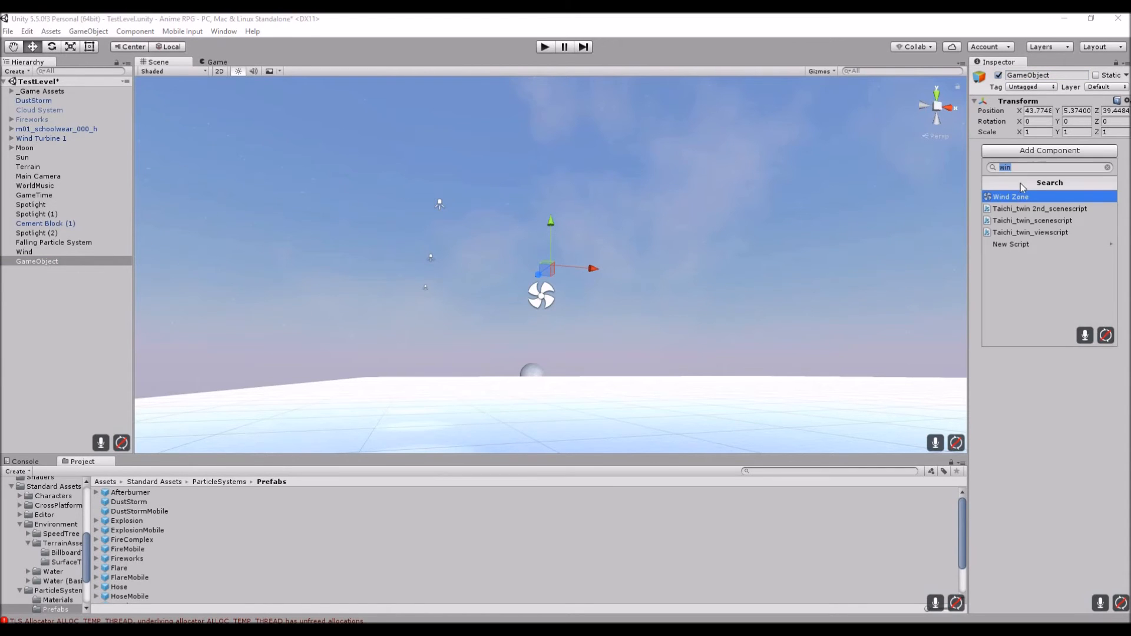
left_click(1046, 167)
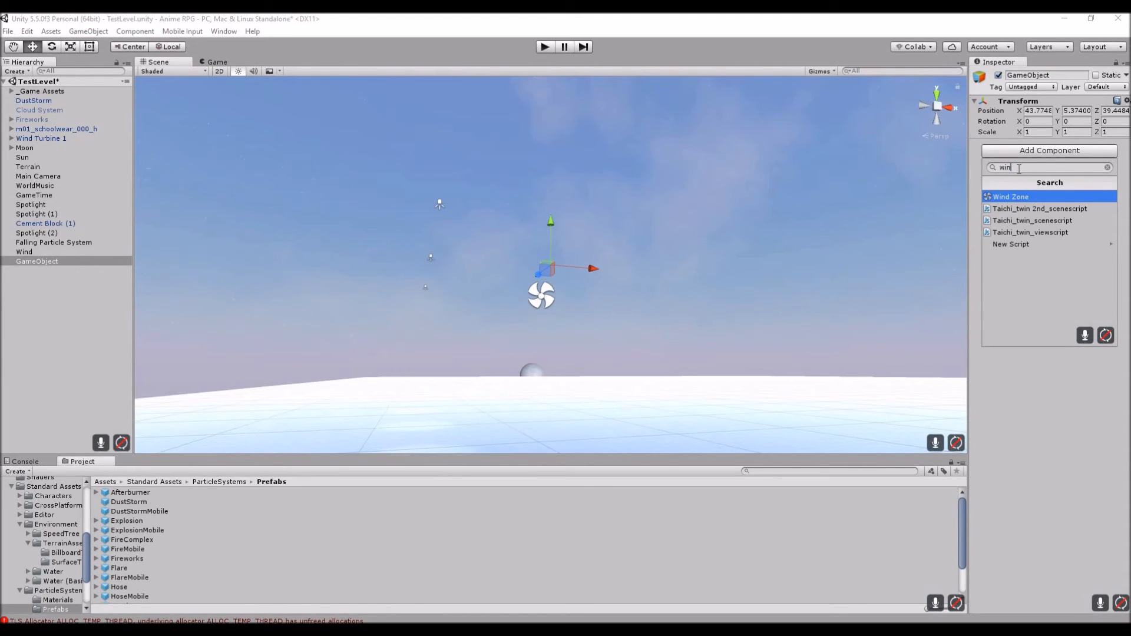
left_click(1108, 168)
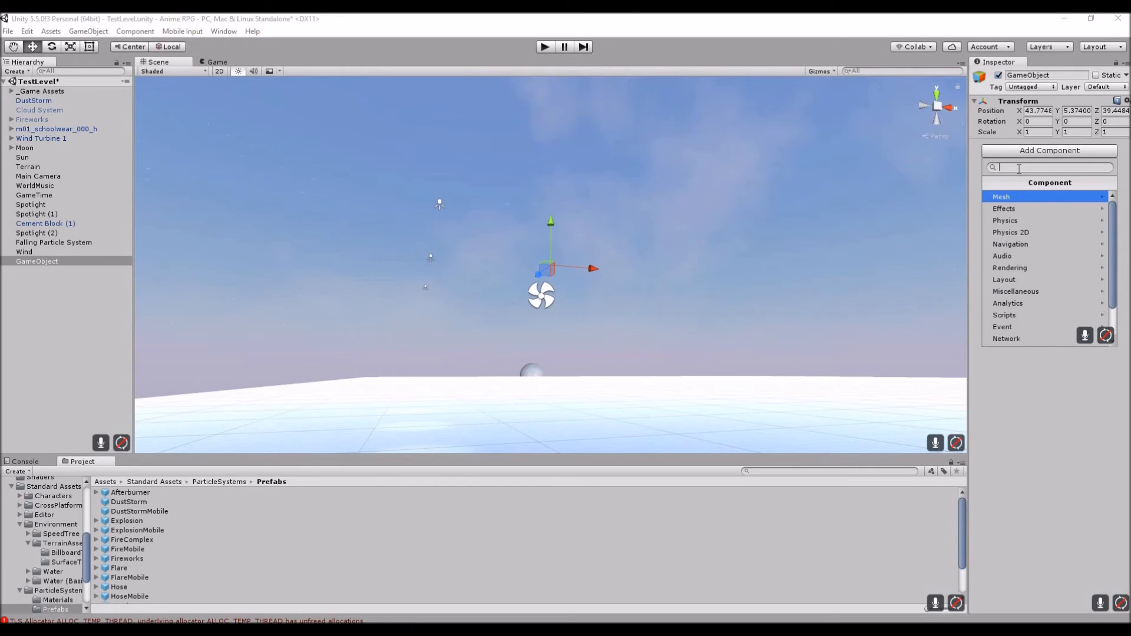
type("wind")
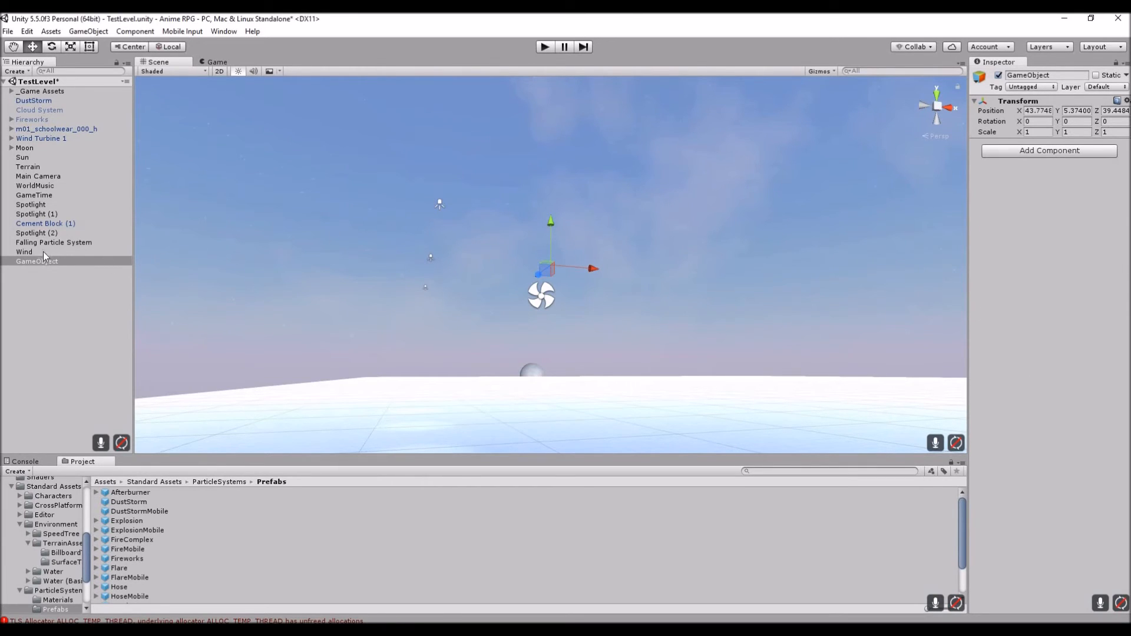
Step: Remove the empty GameObject and set the Wind object's directional Wind Zone Main to 1
right_click(37, 261)
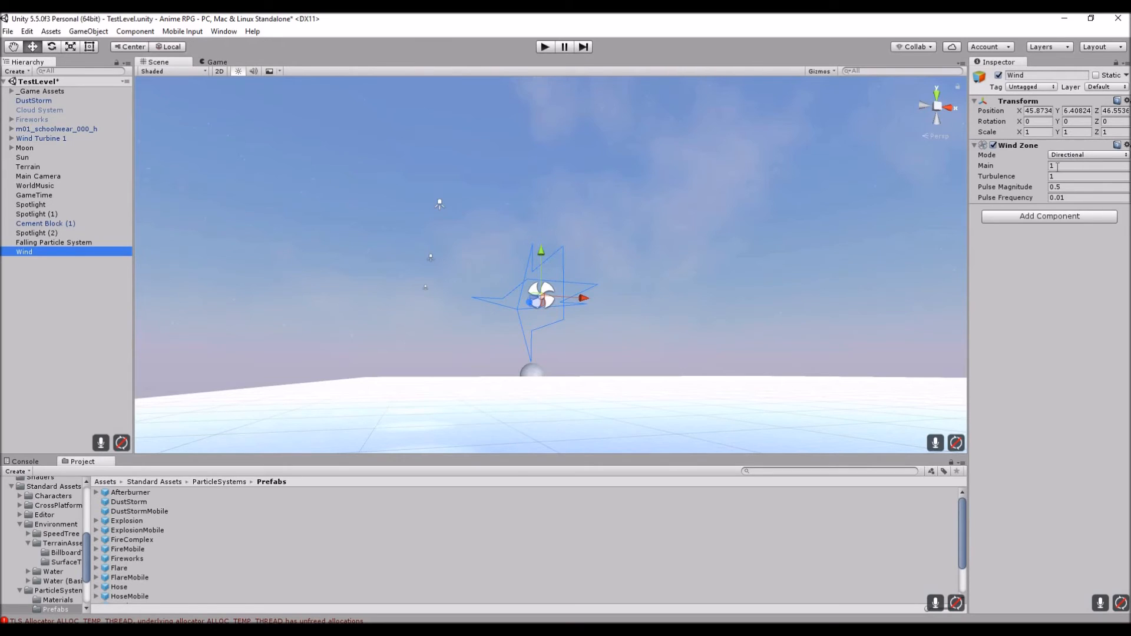
left_click(1081, 165)
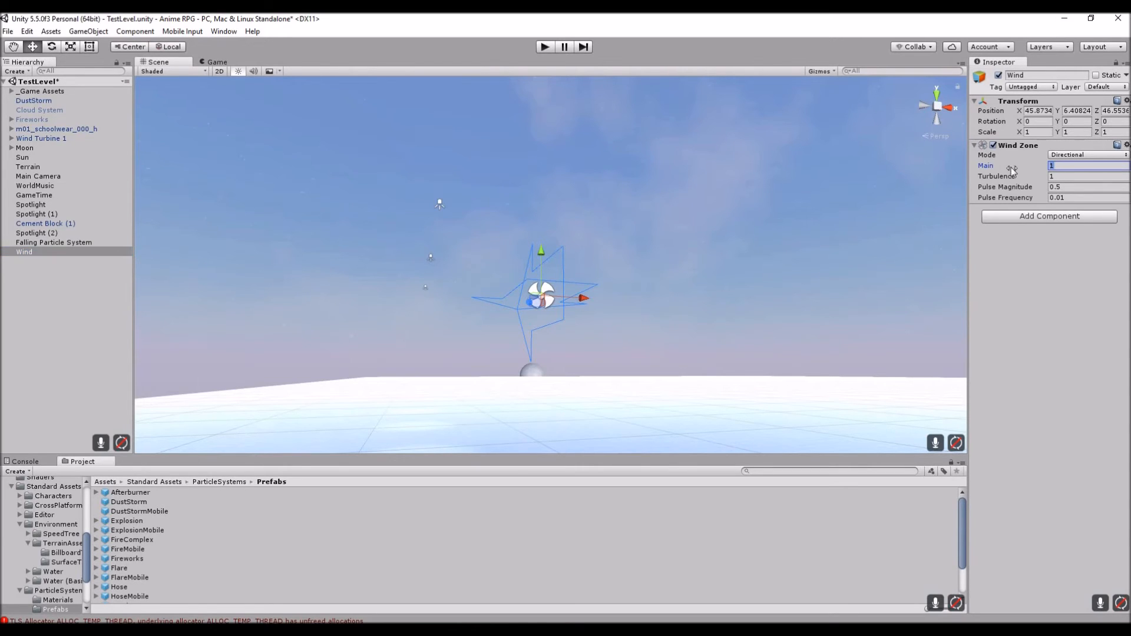
mouse_move(1024, 170)
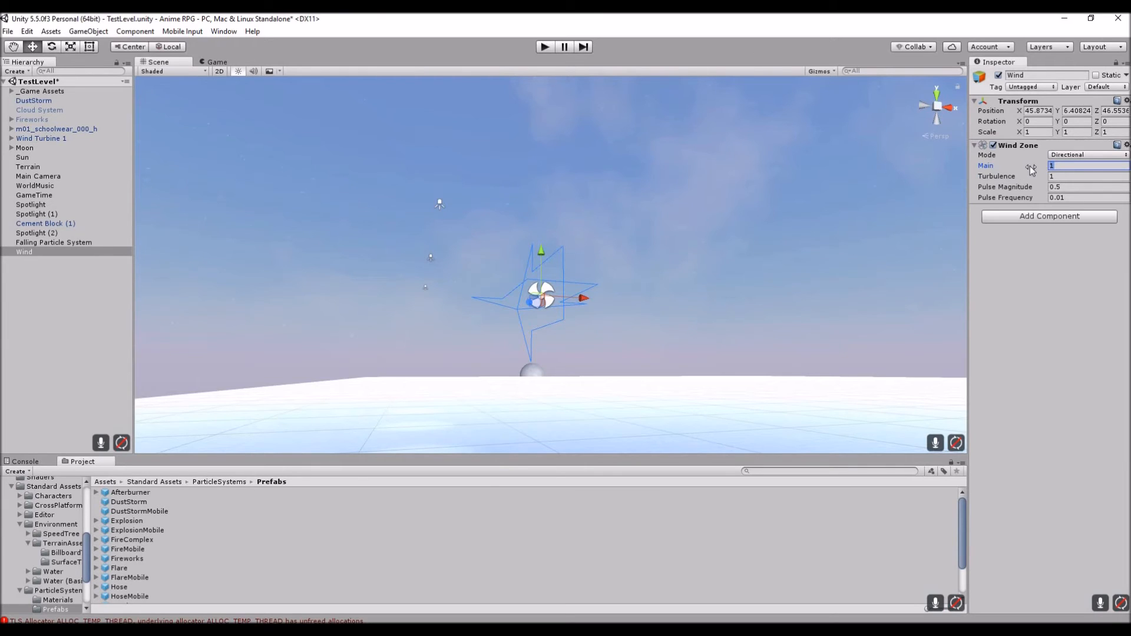
mouse_move(1012, 170)
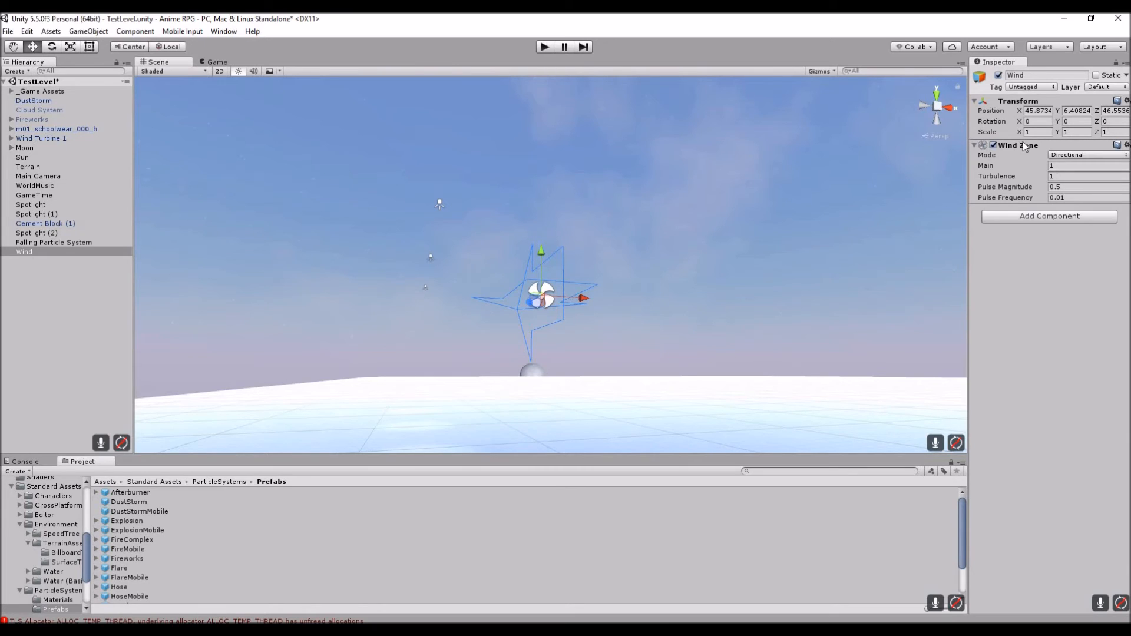
Step: Set DustStorm's Start Size range to 1000–2500 in place of 15–25
left_click(33, 100)
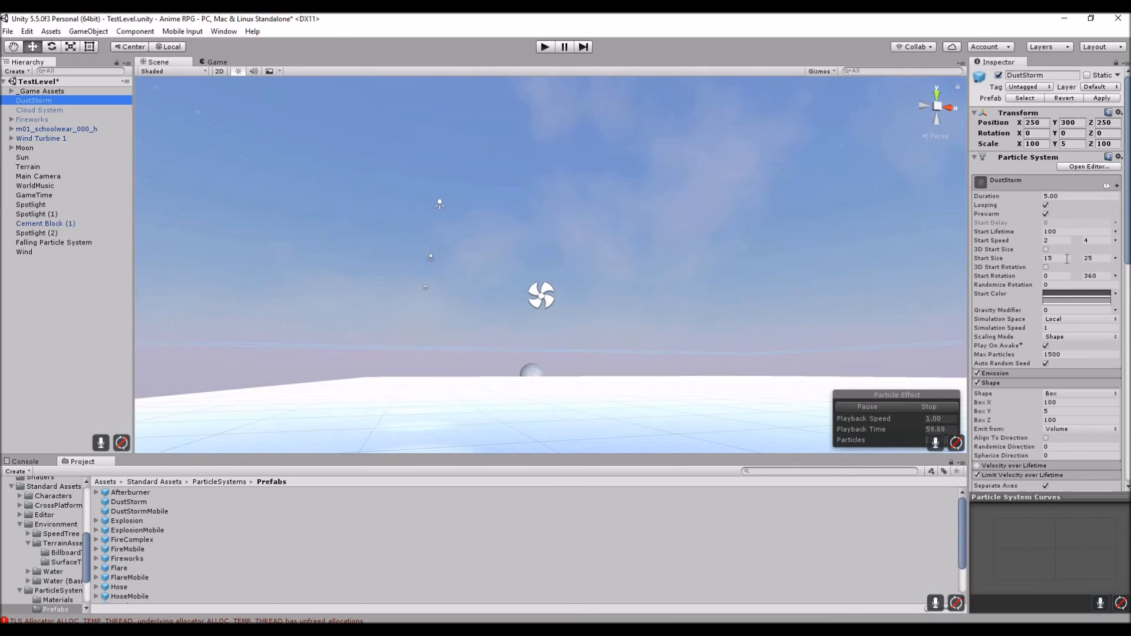
left_click(1056, 258)
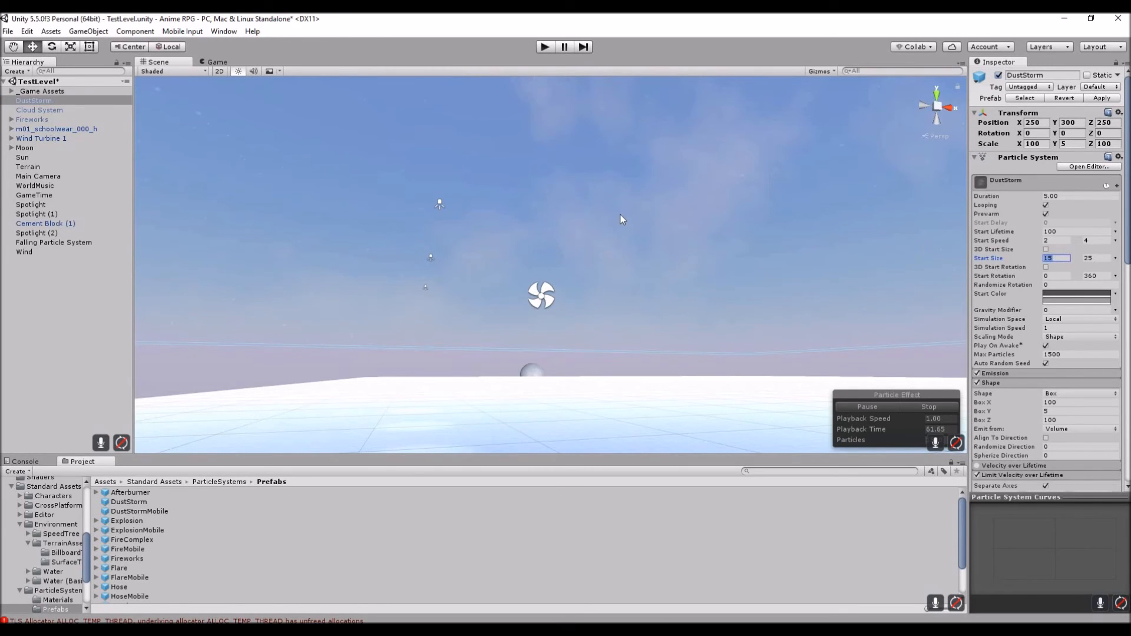
type("10")
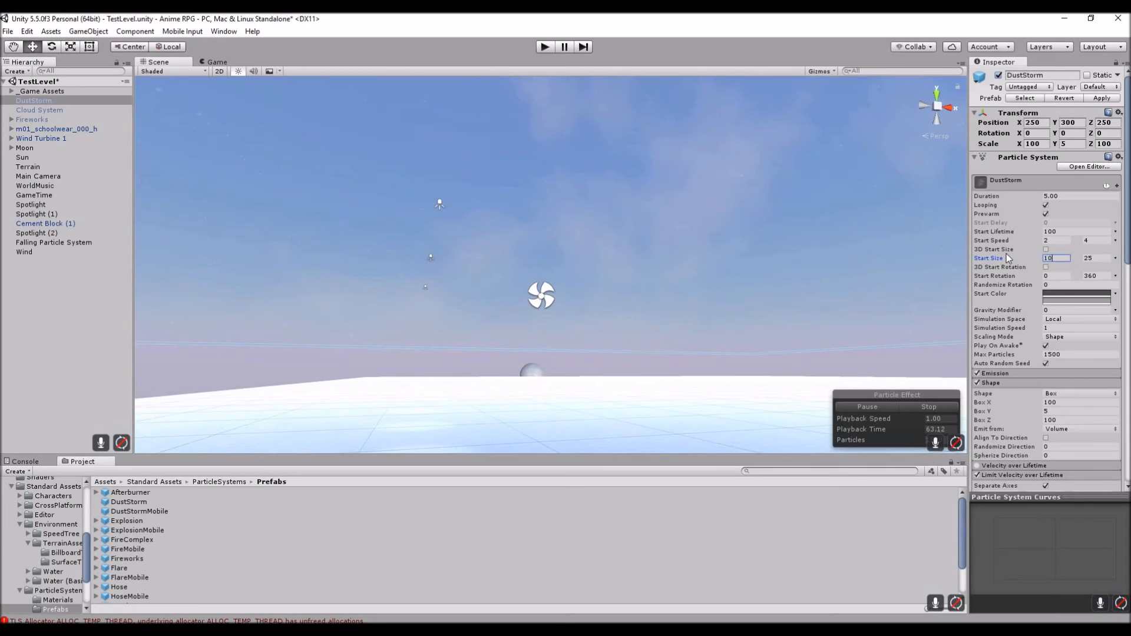
type("1000")
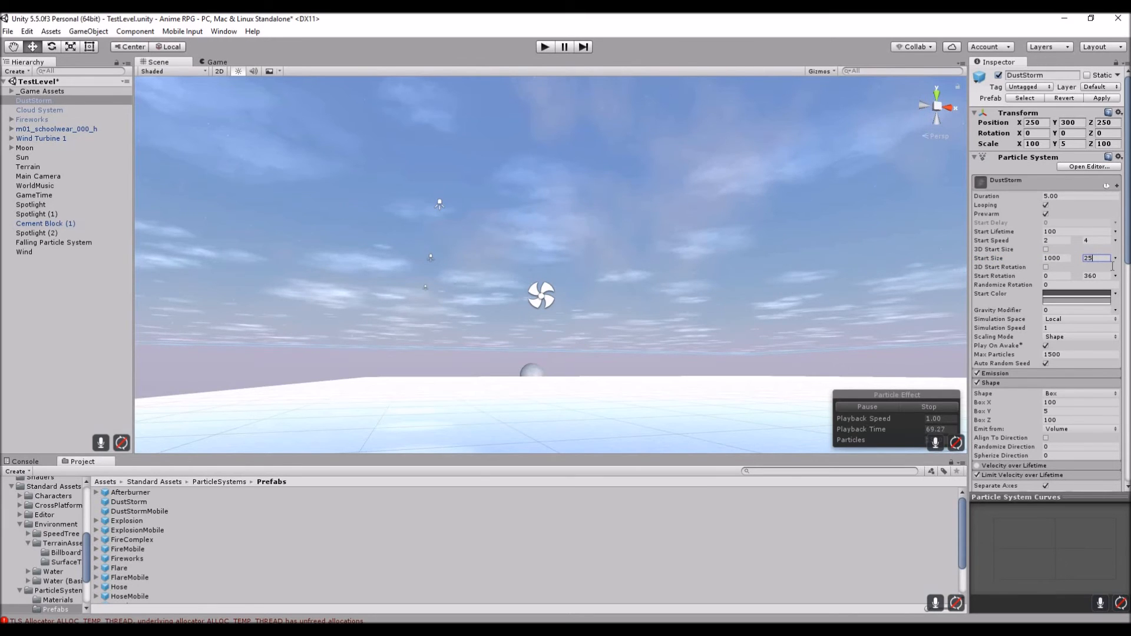
type("2500")
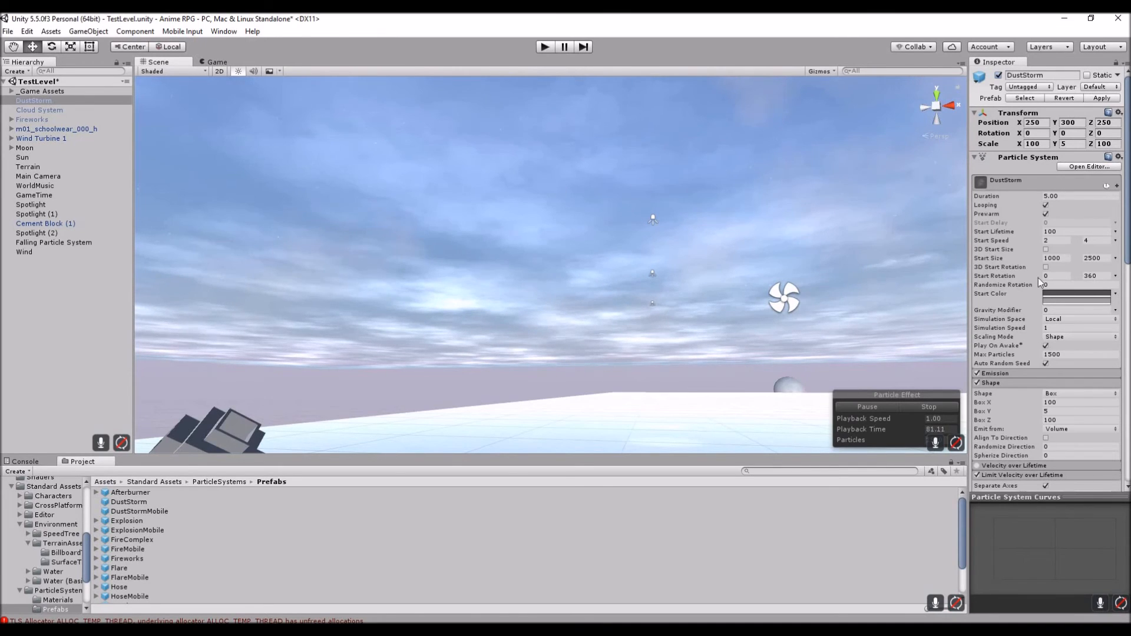
Step: Switch Limit Velocity over Lifetime to World space
scroll("down", 3)
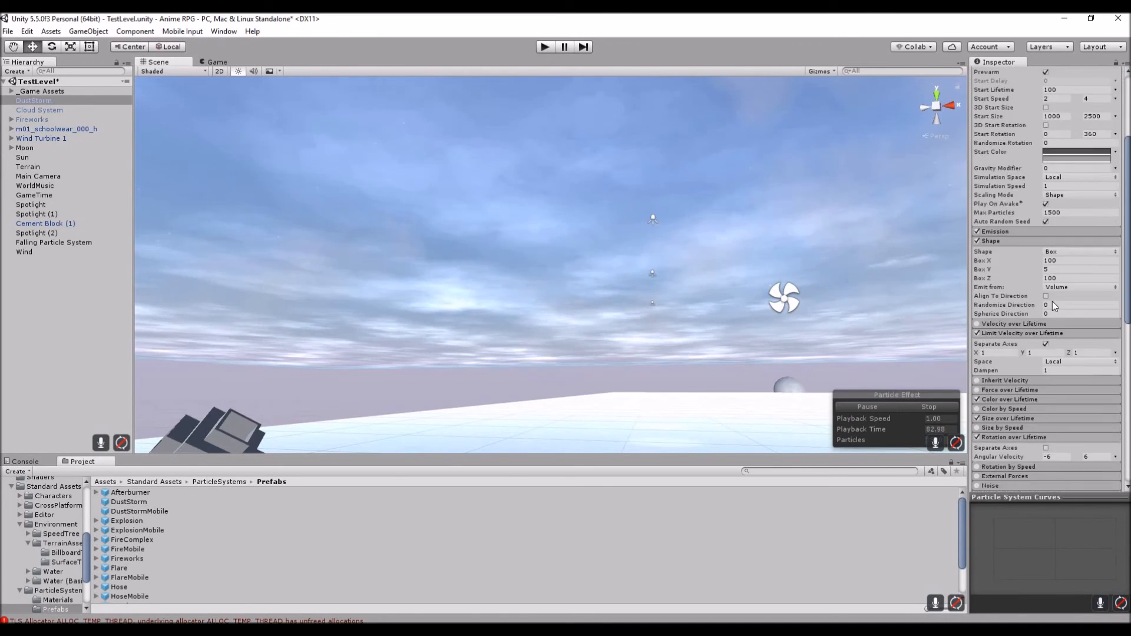
scroll("down", 3)
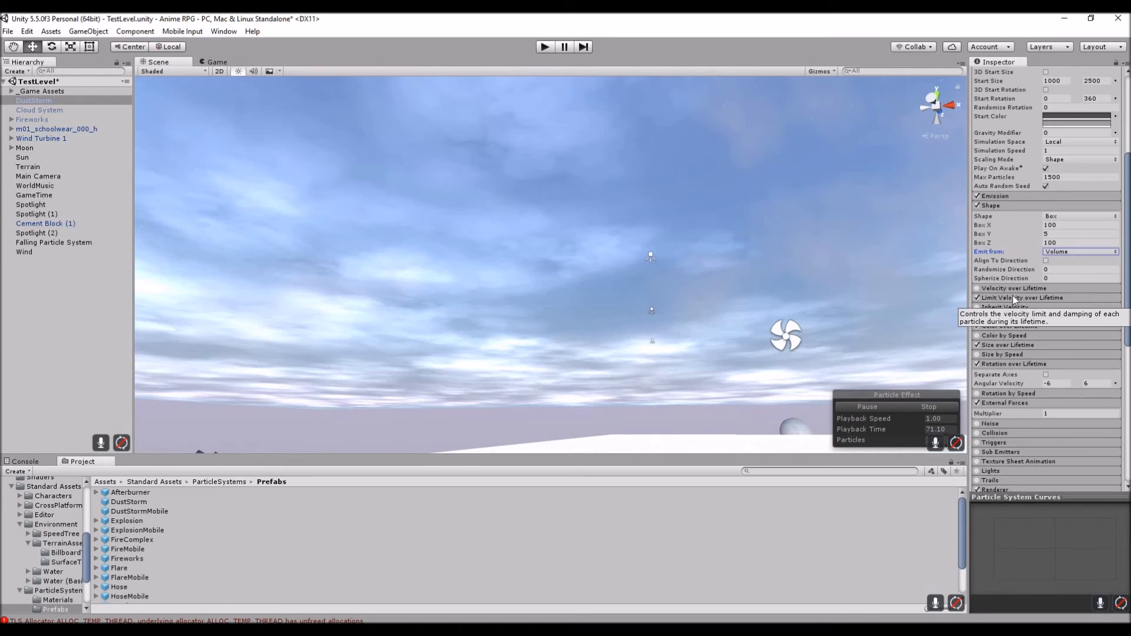
left_click(1076, 325)
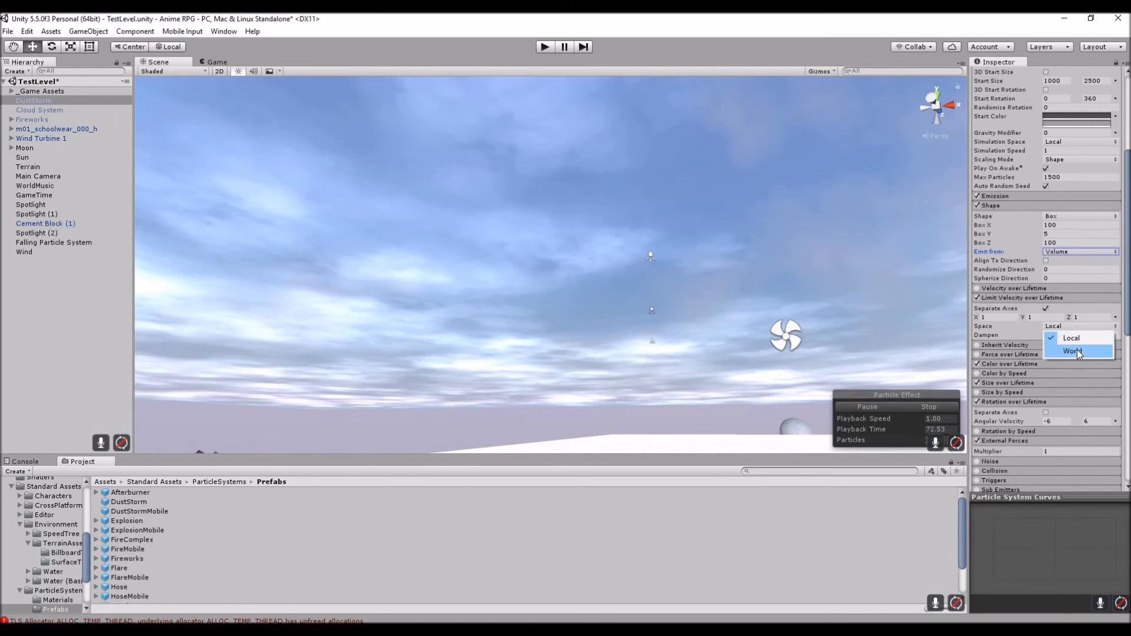
left_click(1070, 351)
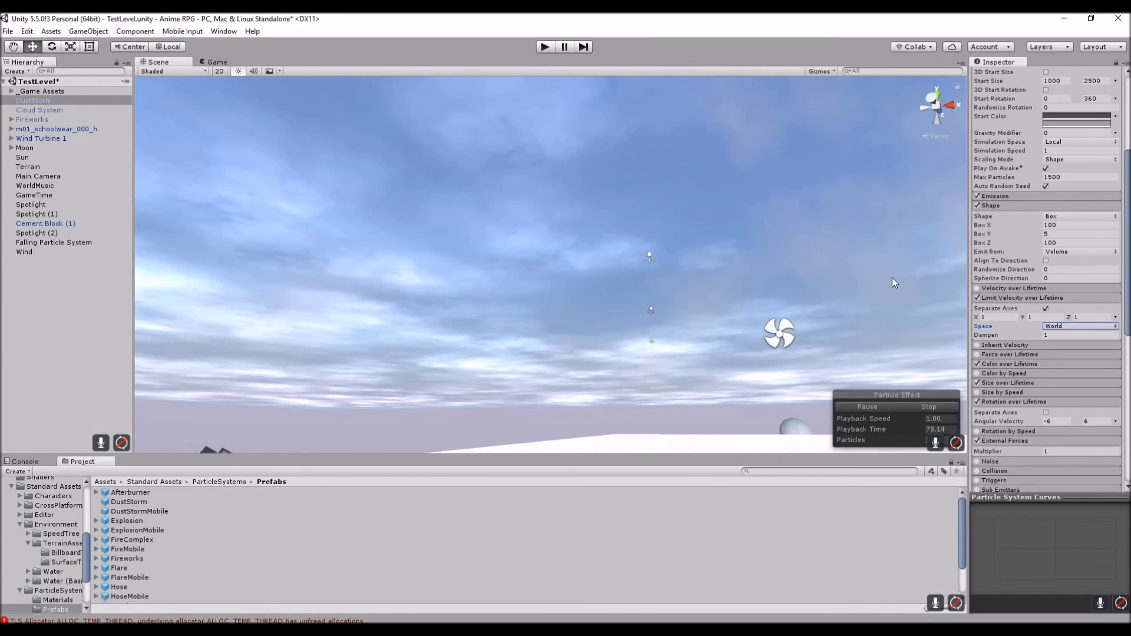
mouse_move(357, 214)
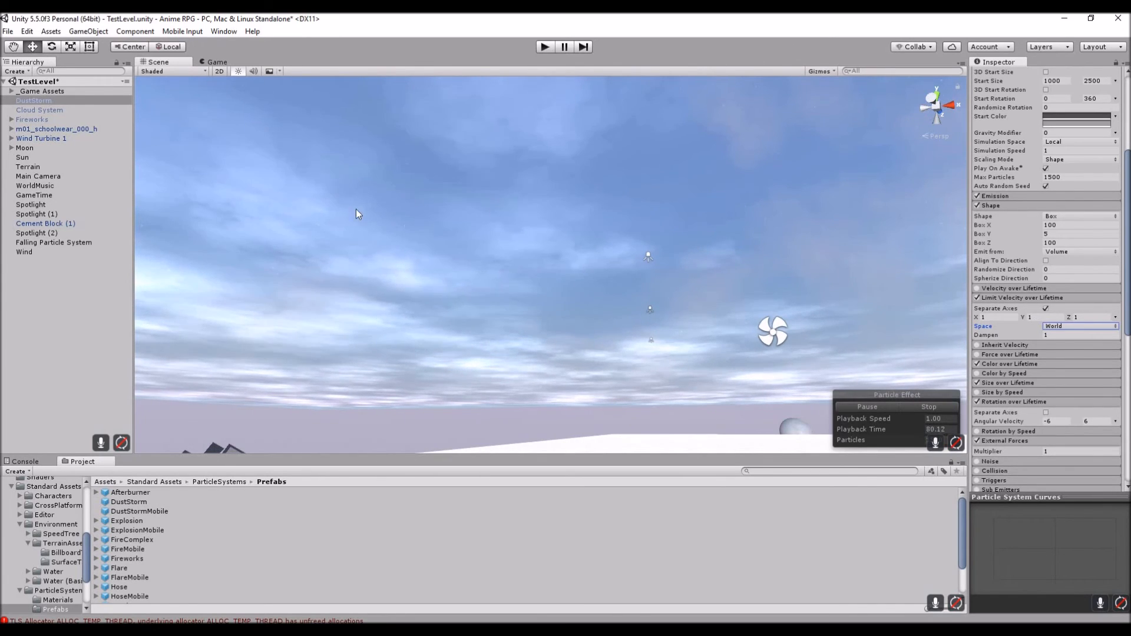
left_click(39, 109)
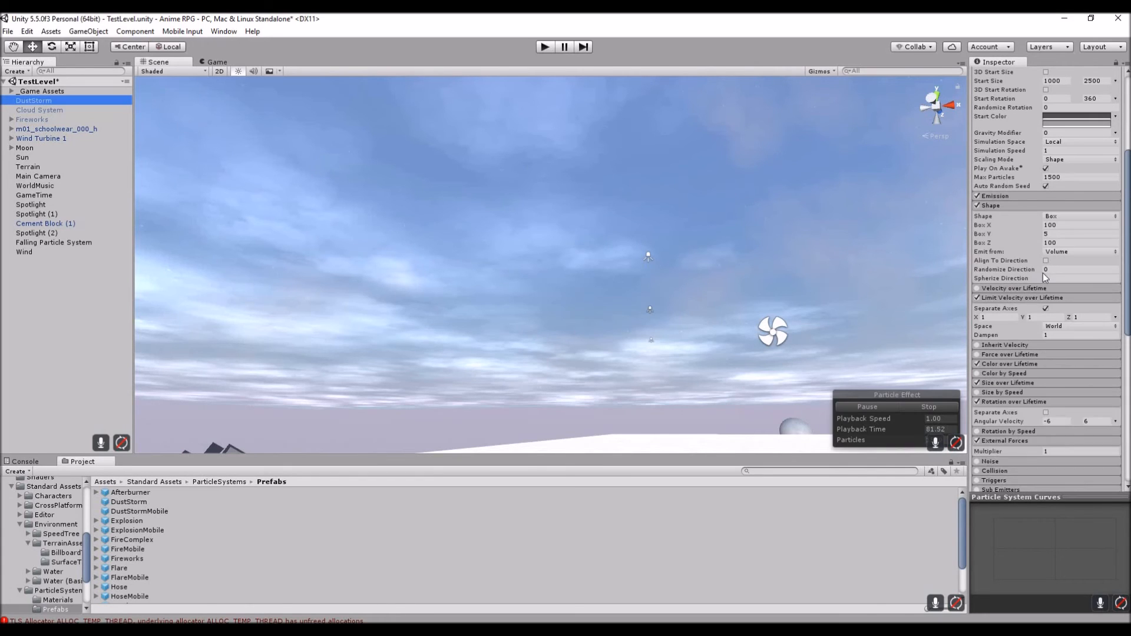
Step: Enter separate velocity limits of 50 on the X, Y and Z axes
left_click(999, 317)
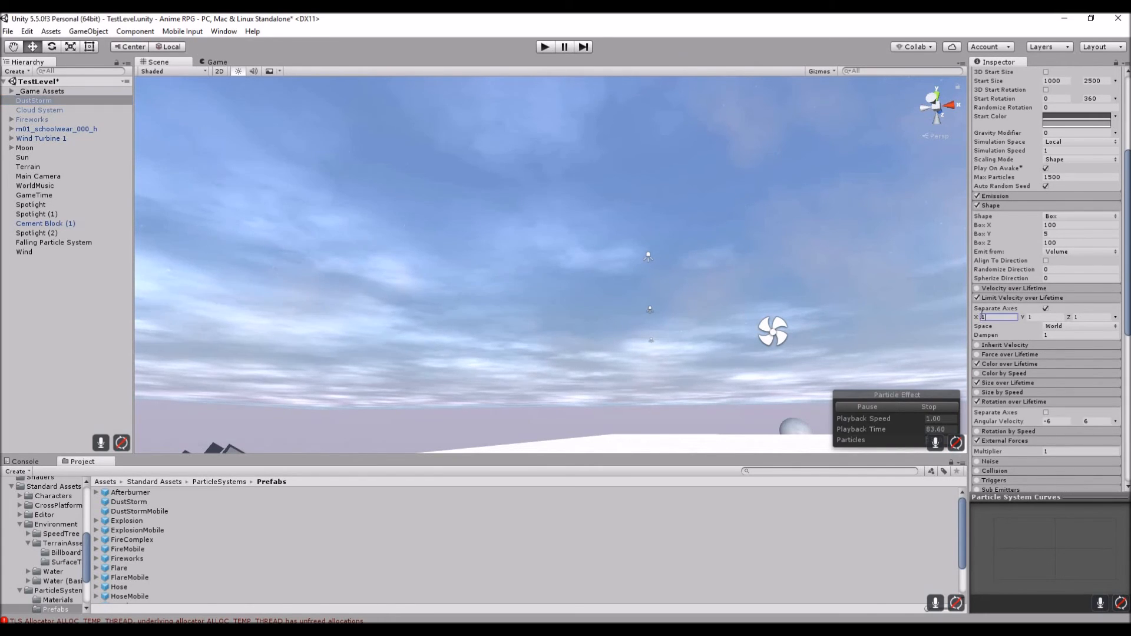
type("50")
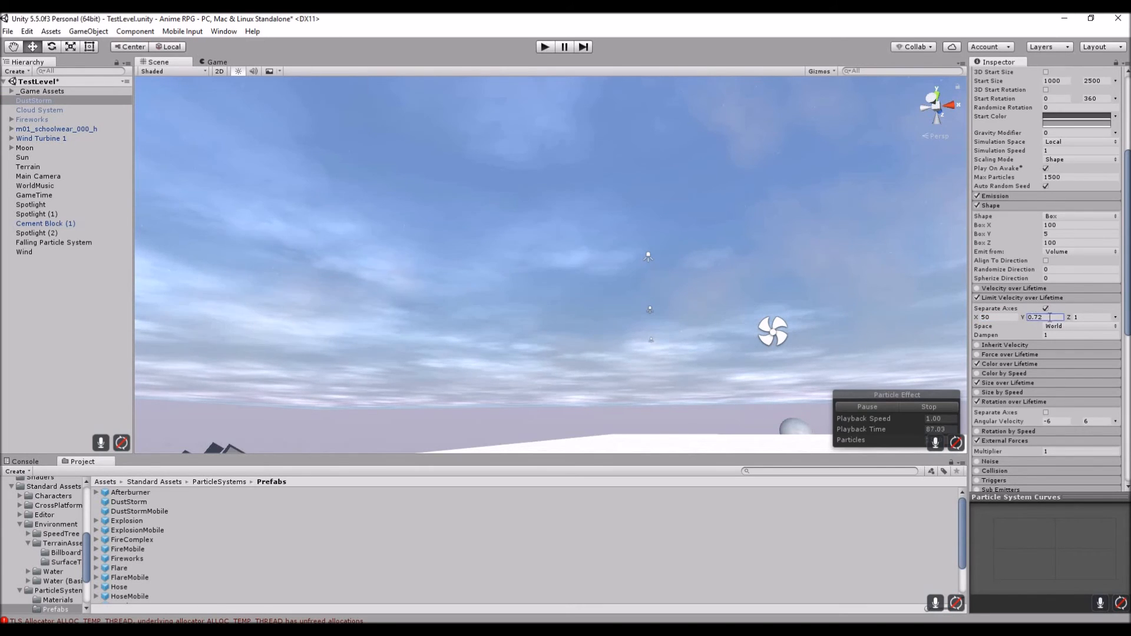
type("50")
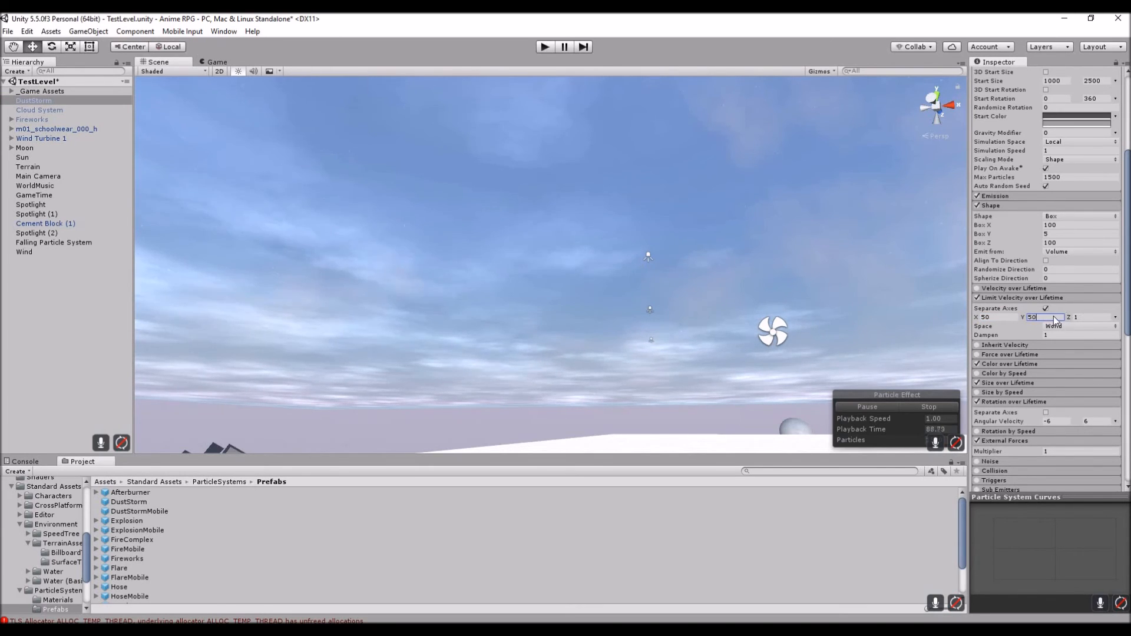
left_click(1108, 316)
type("50")
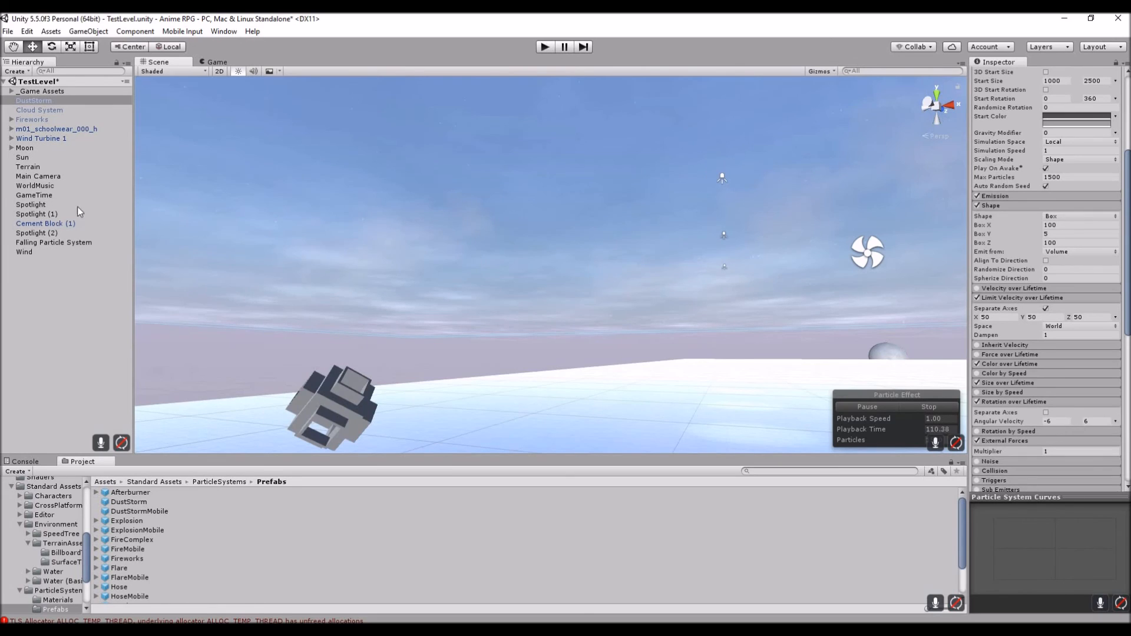
left_click(23, 253)
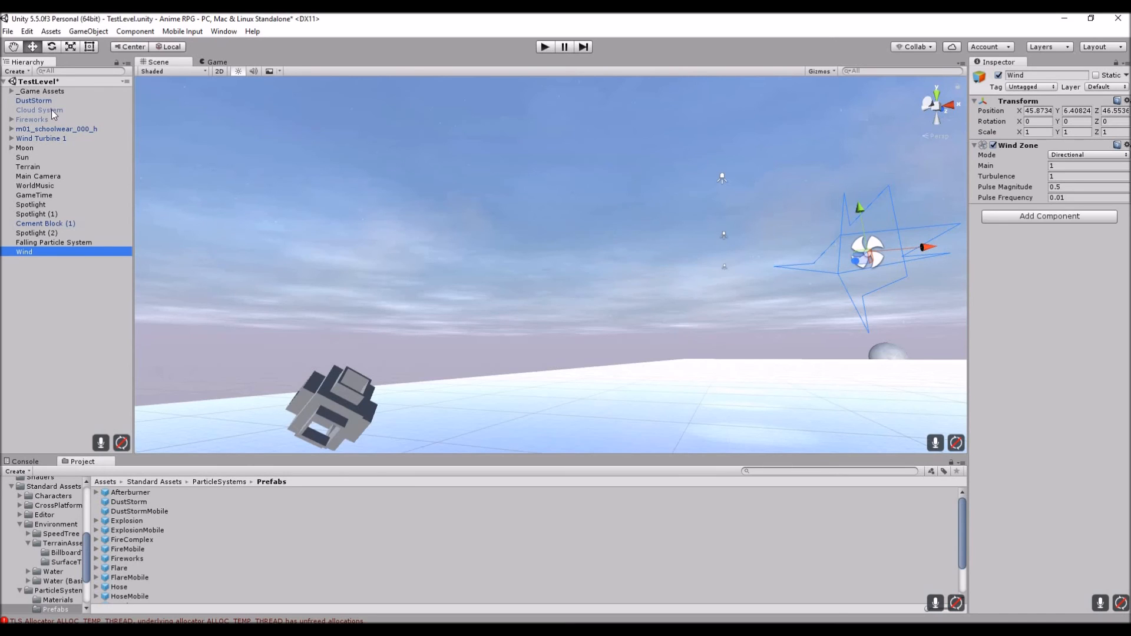
left_click(33, 102)
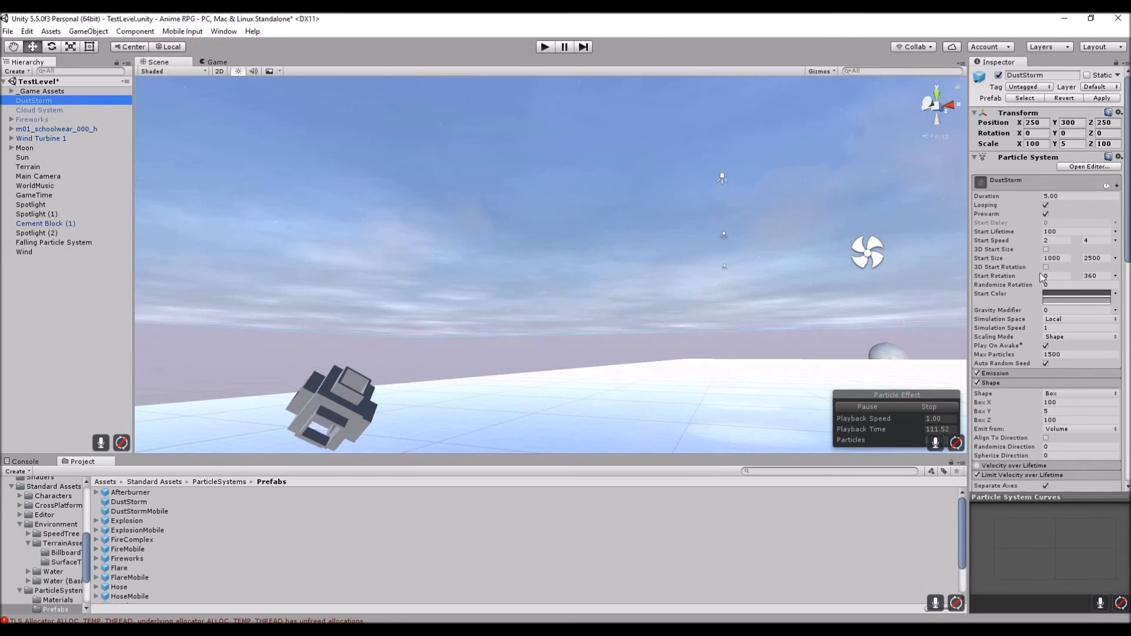
scroll("down", 3)
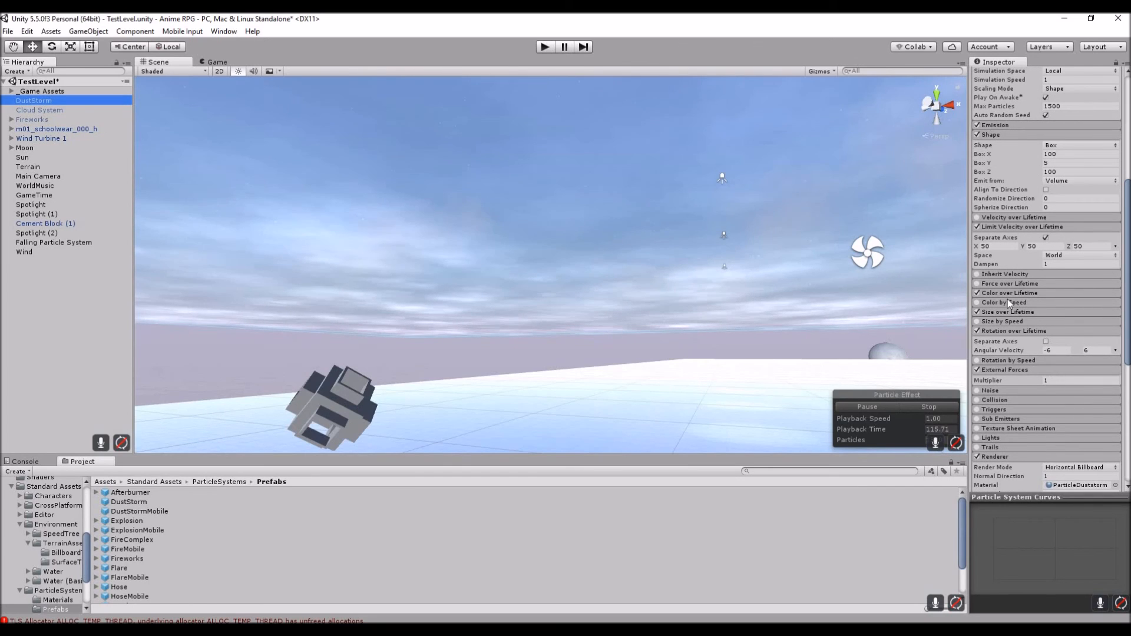
scroll("down", 3)
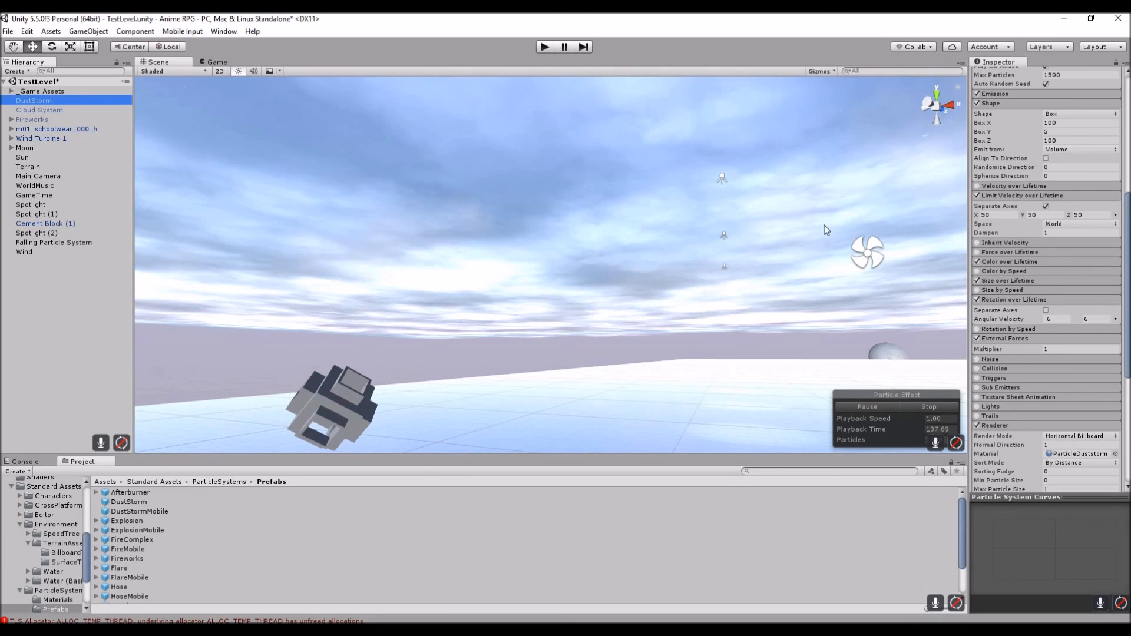
mouse_move(806, 289)
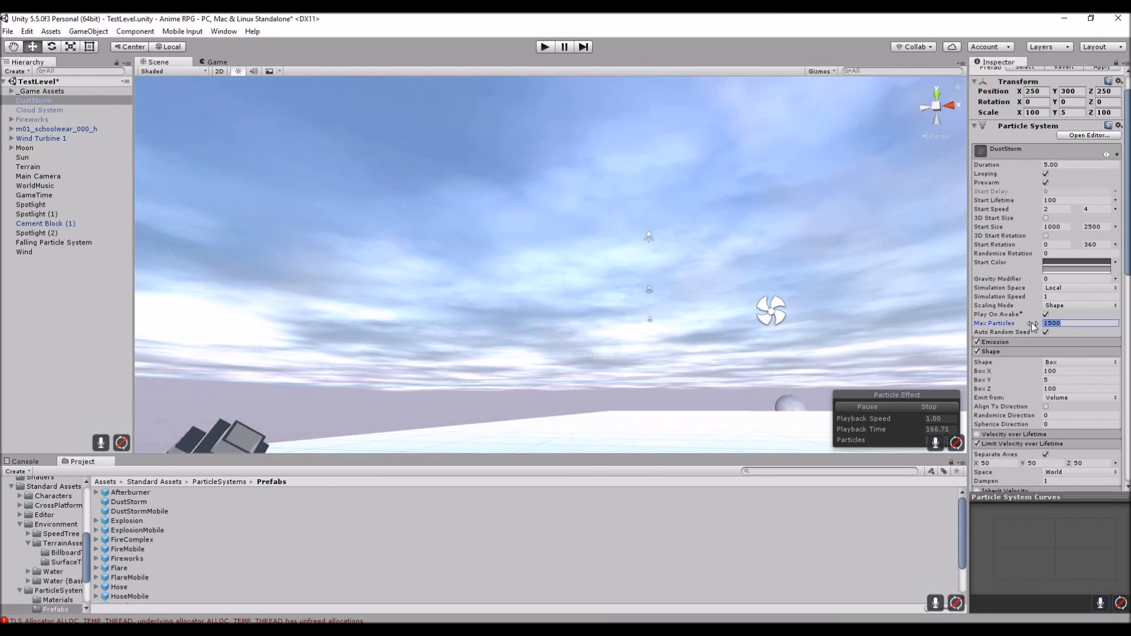
Step: Lower DustStorm's Max Particles from 1500 to 500
type("500")
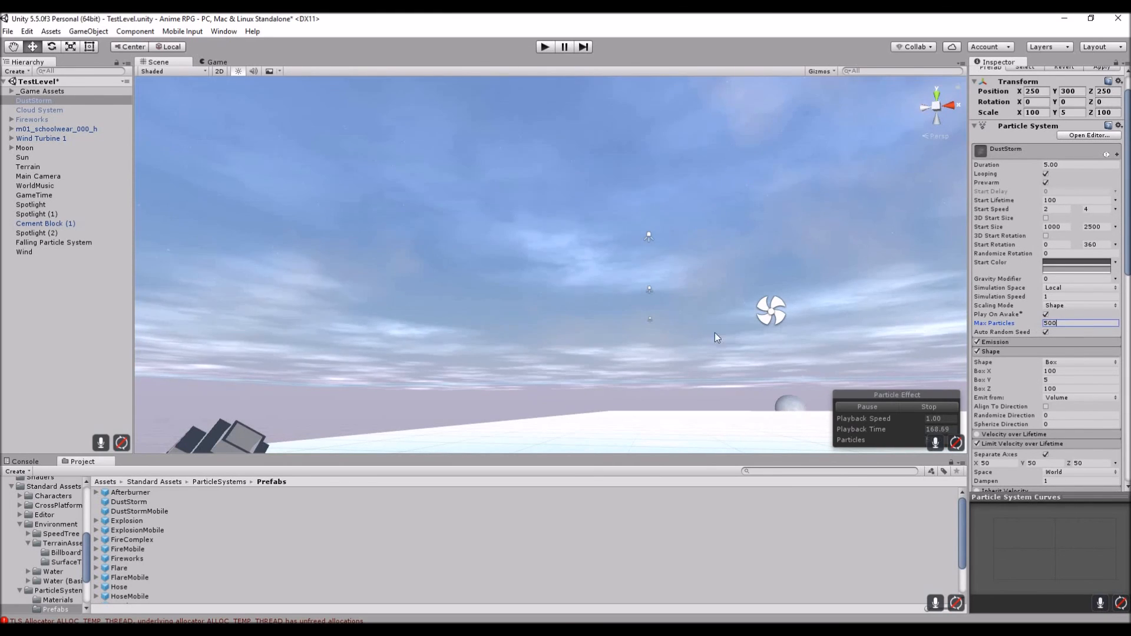